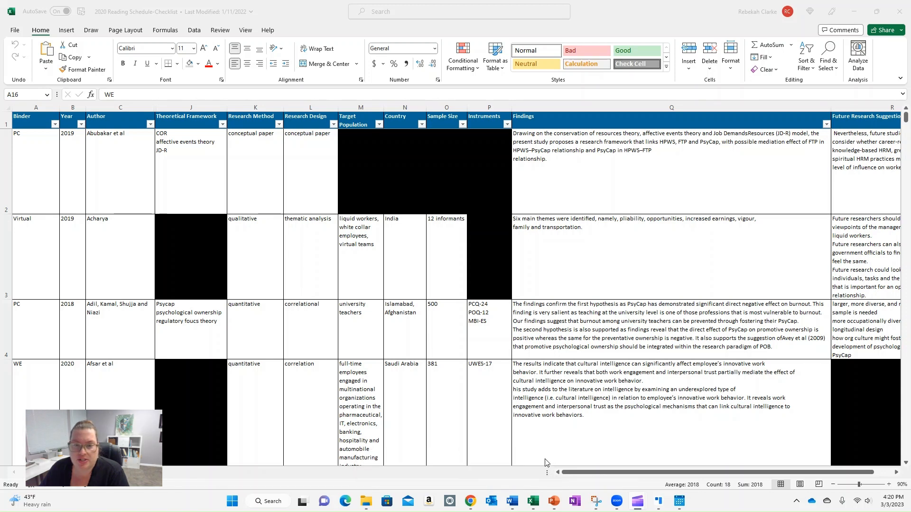
pyautogui.moveTo(607, 399)
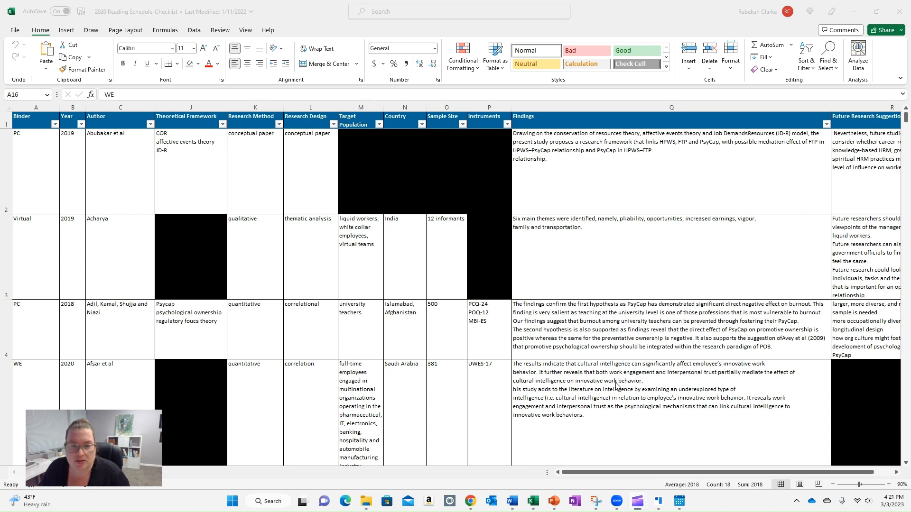
pyautogui.moveTo(611, 392)
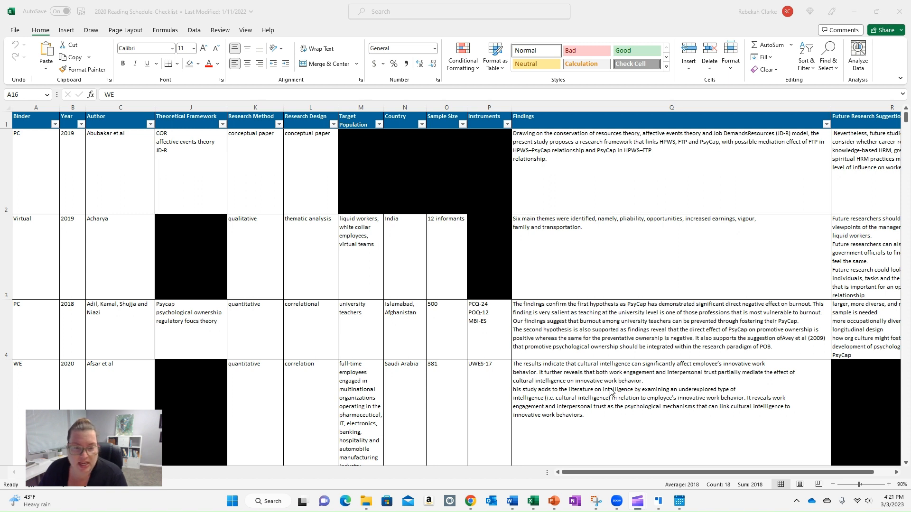
pyautogui.moveTo(278, 286)
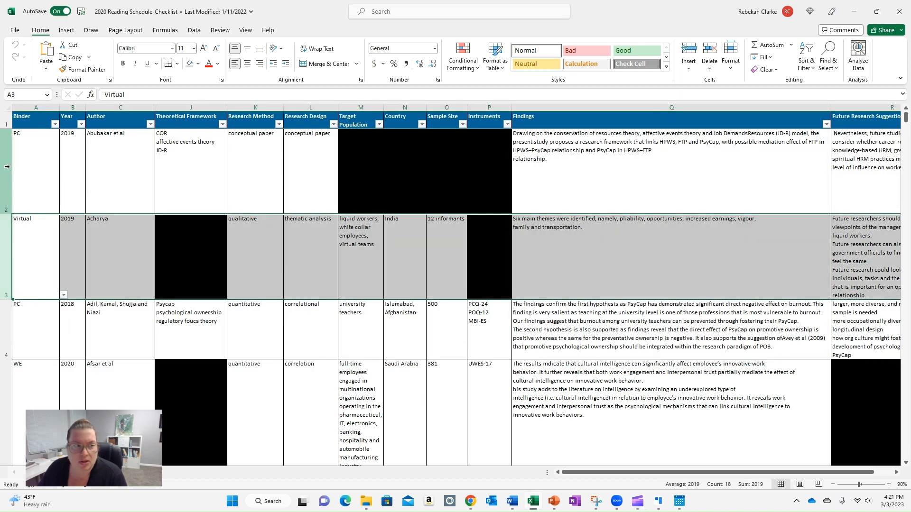
pyautogui.click(24, 173)
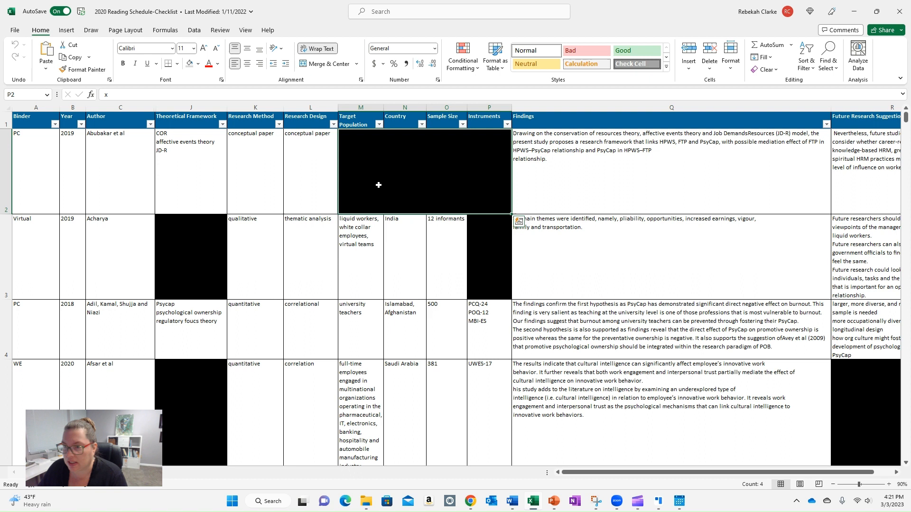
pyautogui.moveTo(253, 172)
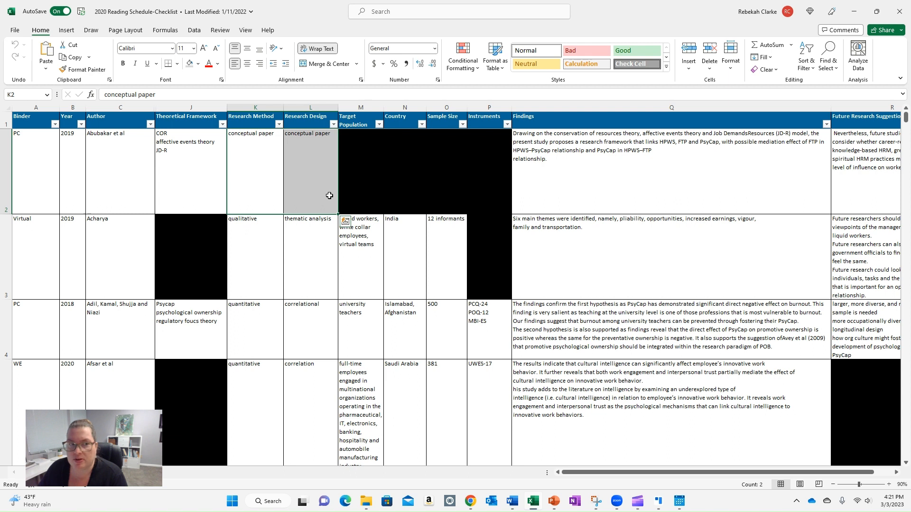
pyautogui.moveTo(405, 195)
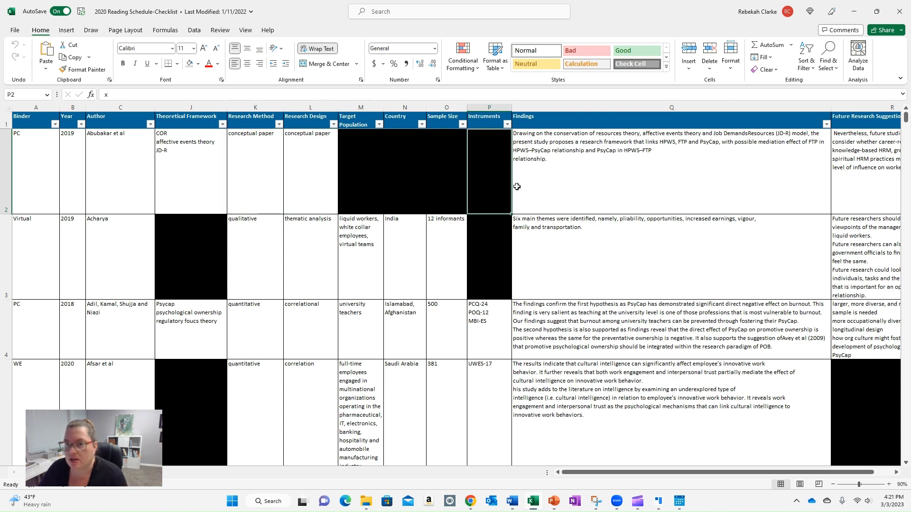
pyautogui.moveTo(637, 160)
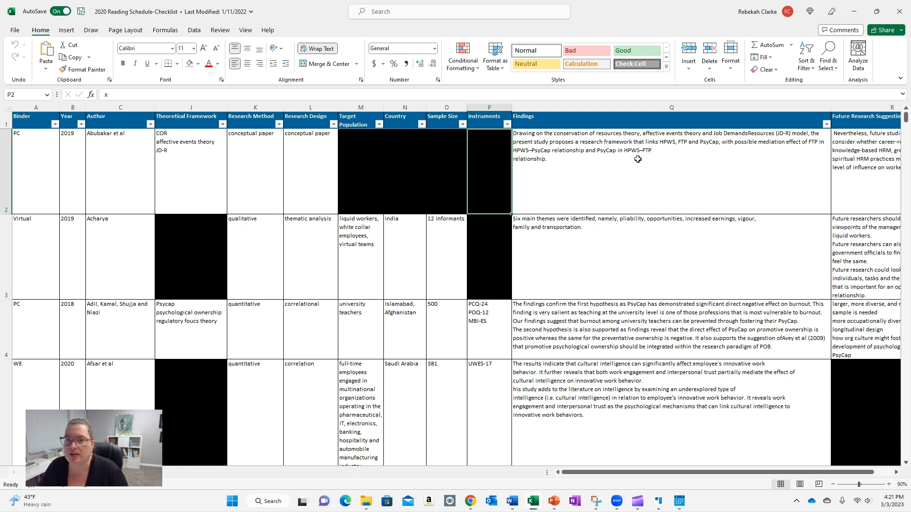
pyautogui.moveTo(366, 188)
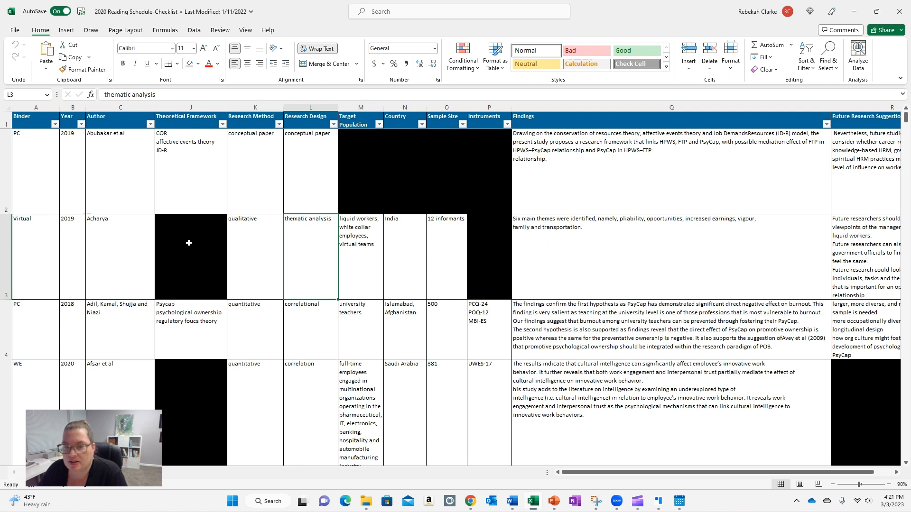
pyautogui.click(491, 246)
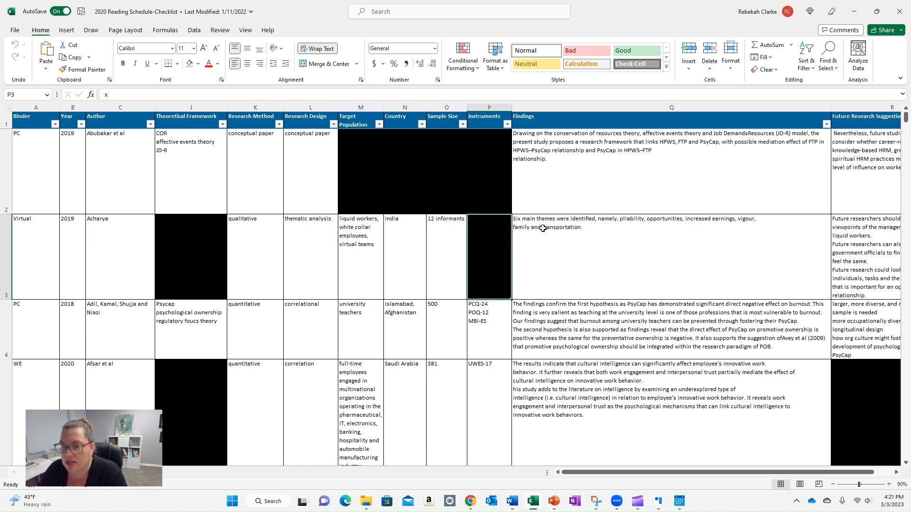
pyautogui.moveTo(560, 227)
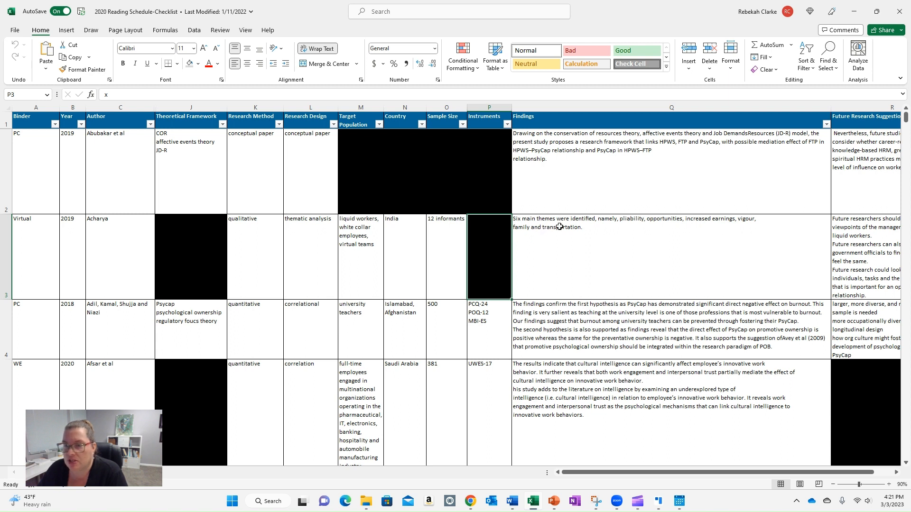
pyautogui.moveTo(328, 256)
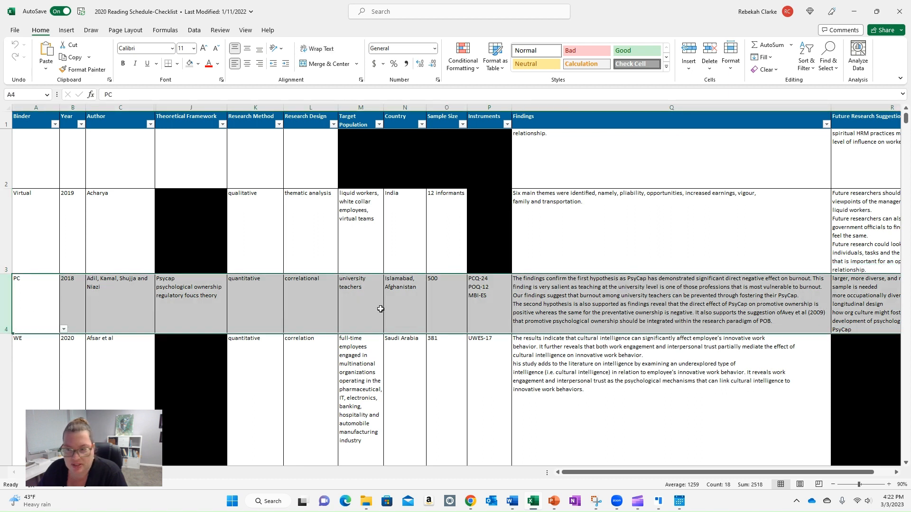
pyautogui.moveTo(264, 298)
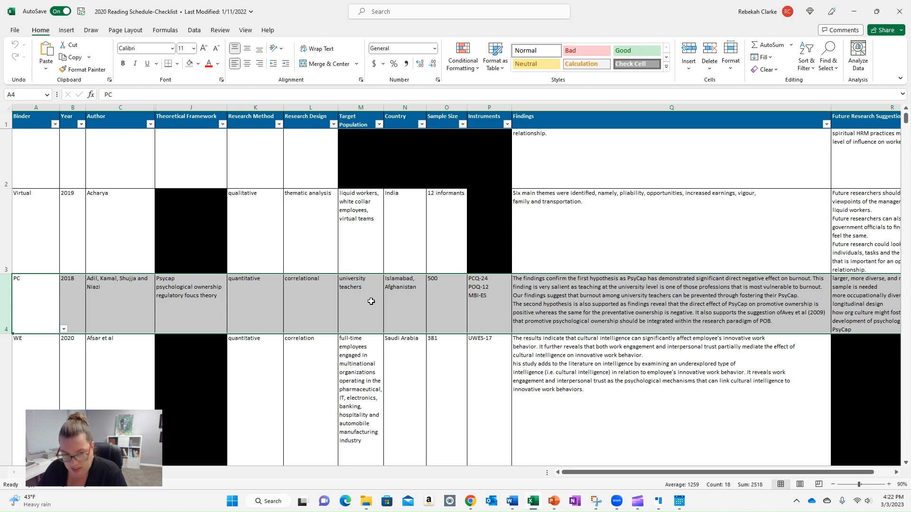
pyautogui.moveTo(402, 303)
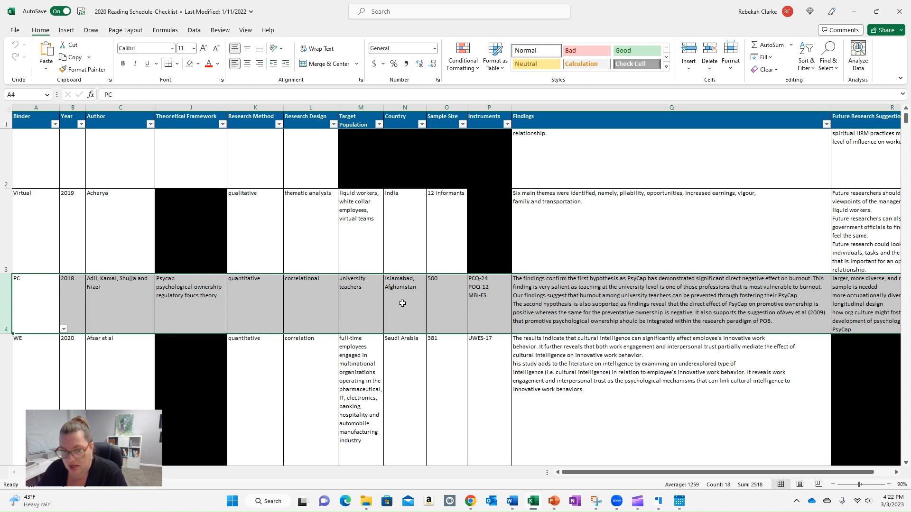
pyautogui.moveTo(497, 282)
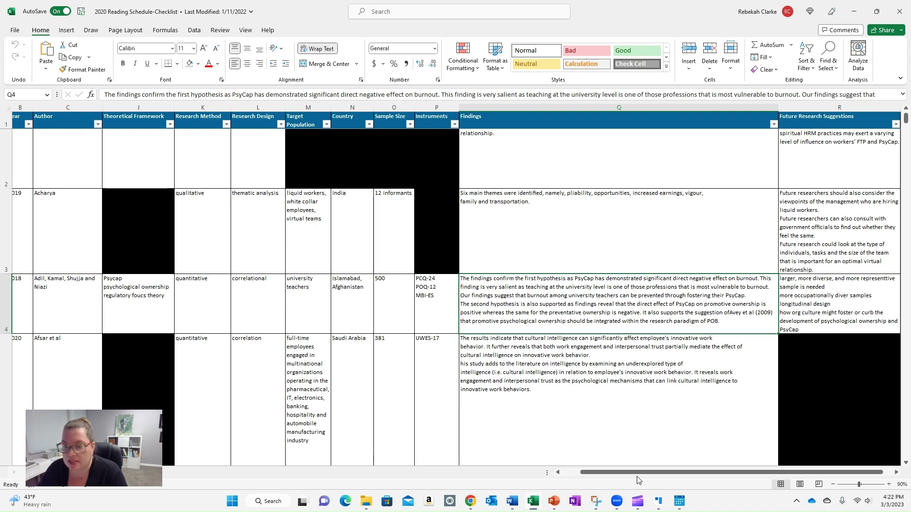
pyautogui.hscroll(-3)
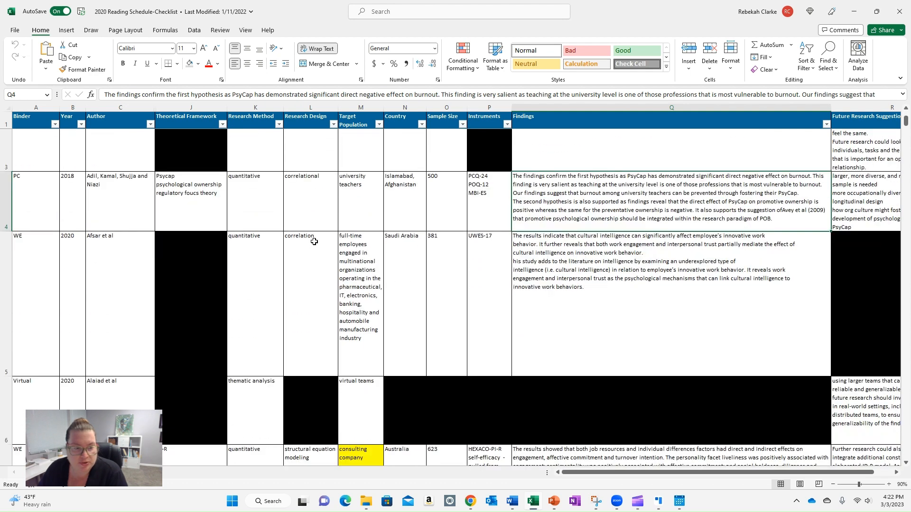
pyautogui.scroll(-3)
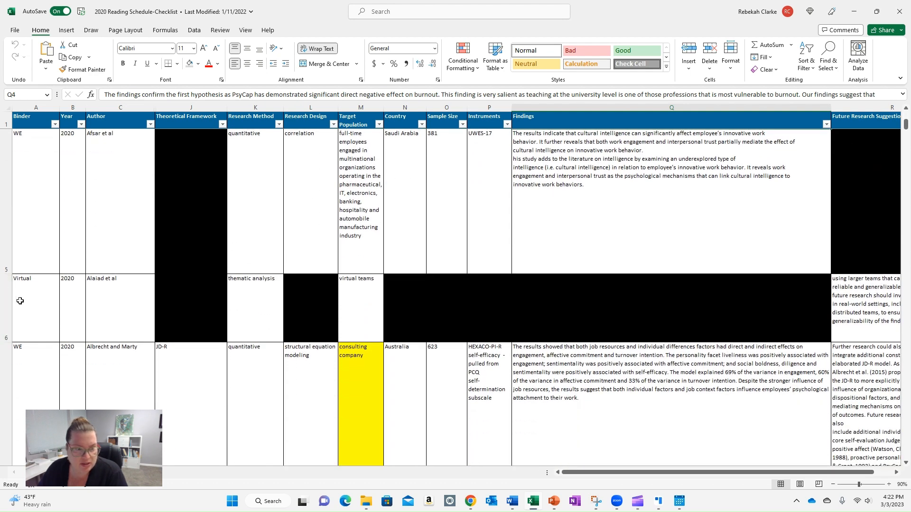
pyautogui.moveTo(495, 296)
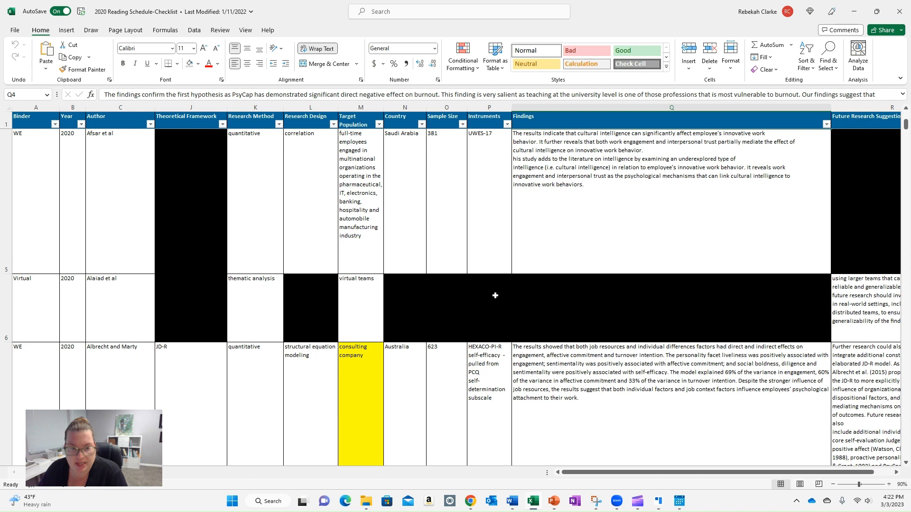
pyautogui.scroll(-3)
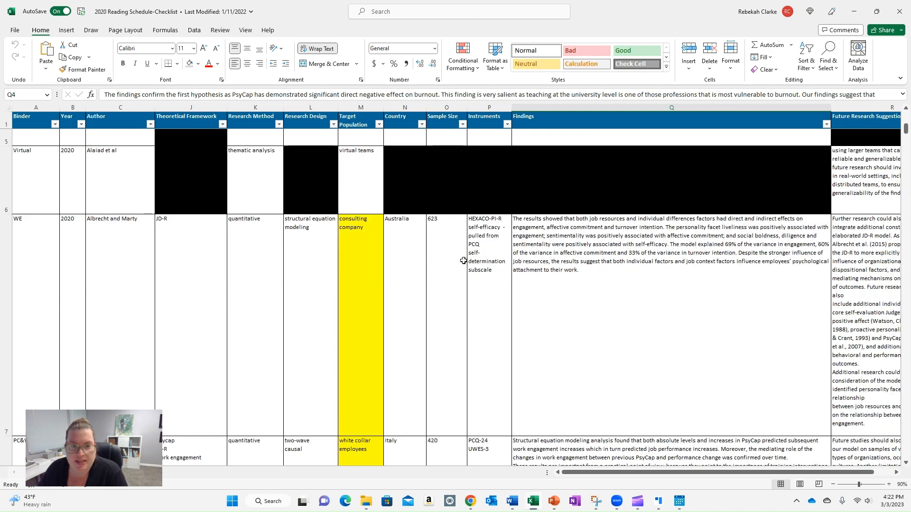
pyautogui.scroll(-3)
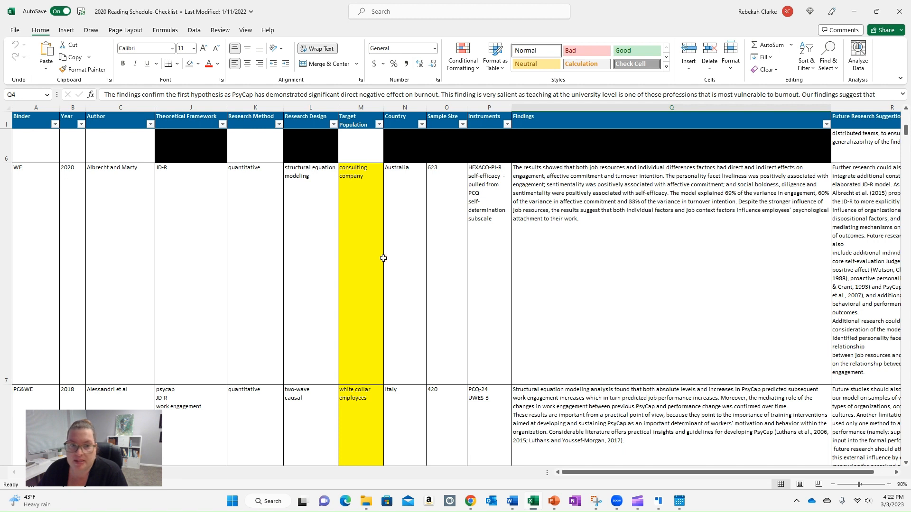
pyautogui.moveTo(394, 271)
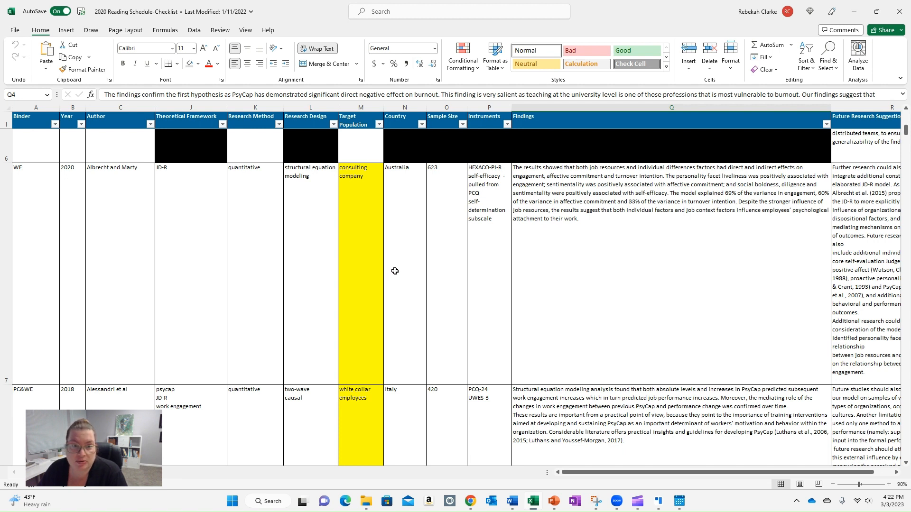
pyautogui.moveTo(391, 264)
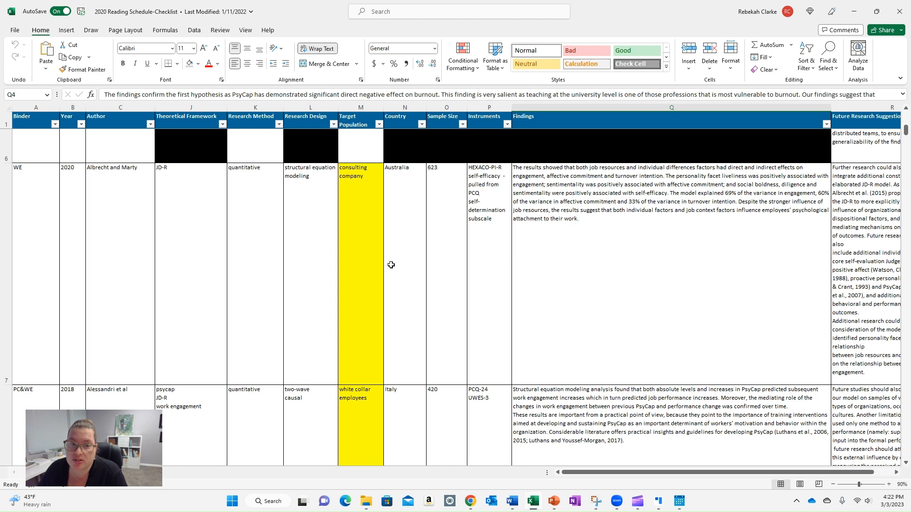
pyautogui.moveTo(386, 270)
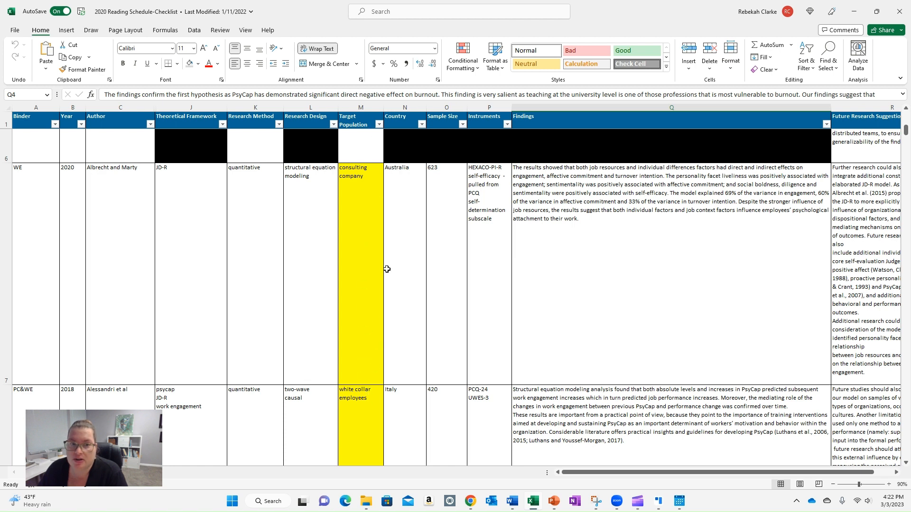
pyautogui.moveTo(360, 256)
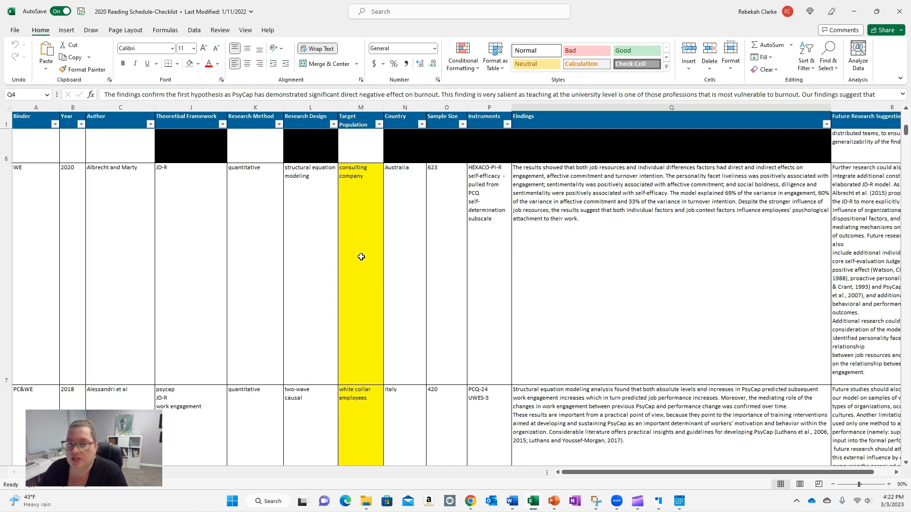
pyautogui.moveTo(360, 258)
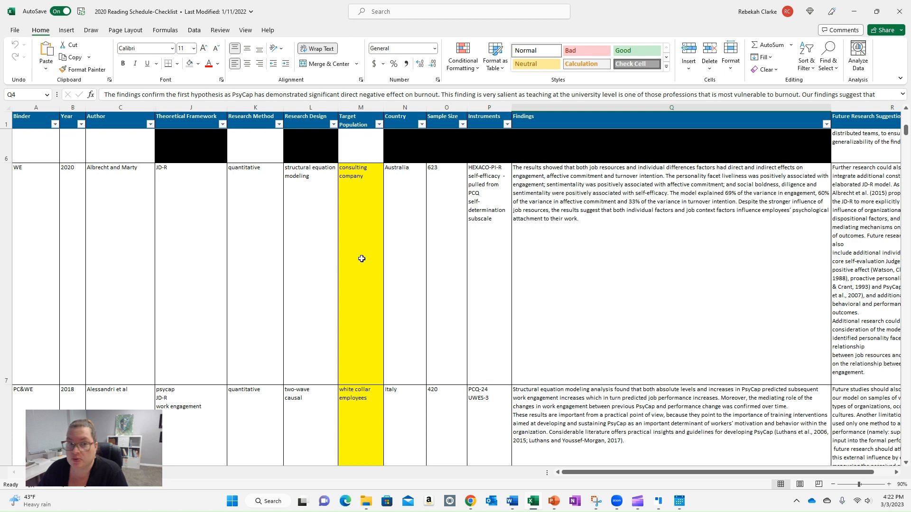
pyautogui.click(364, 262)
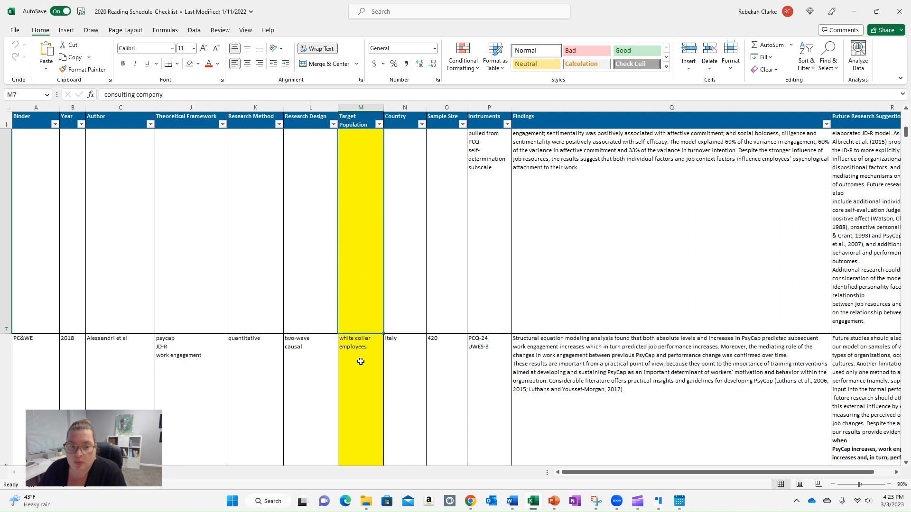
pyautogui.click(362, 342)
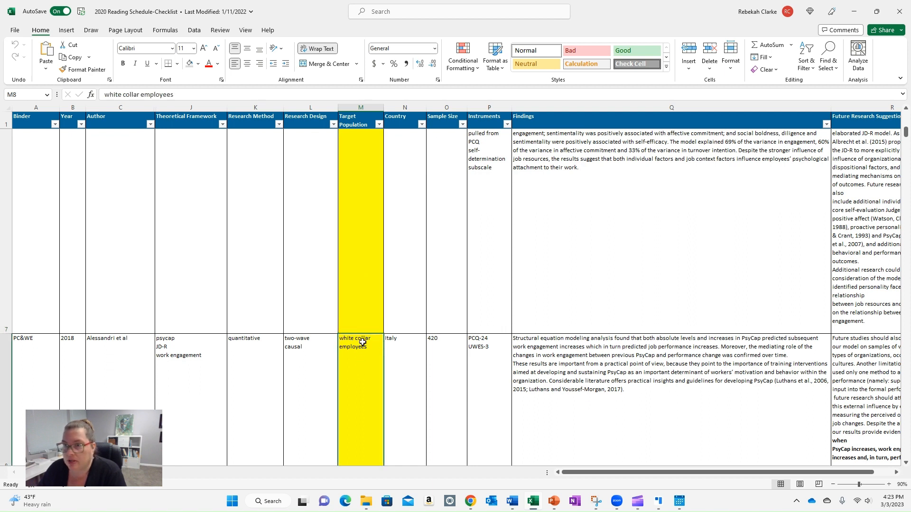
pyautogui.moveTo(364, 348)
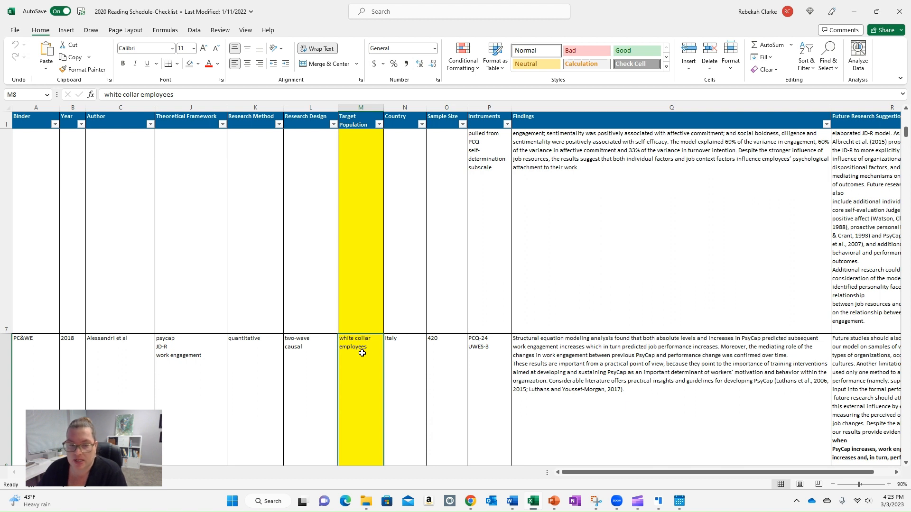
pyautogui.moveTo(361, 351)
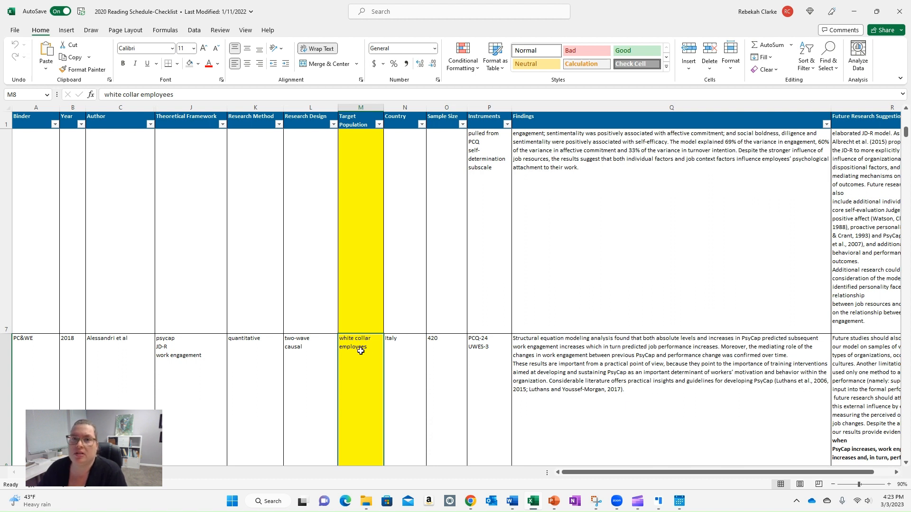
pyautogui.moveTo(365, 348)
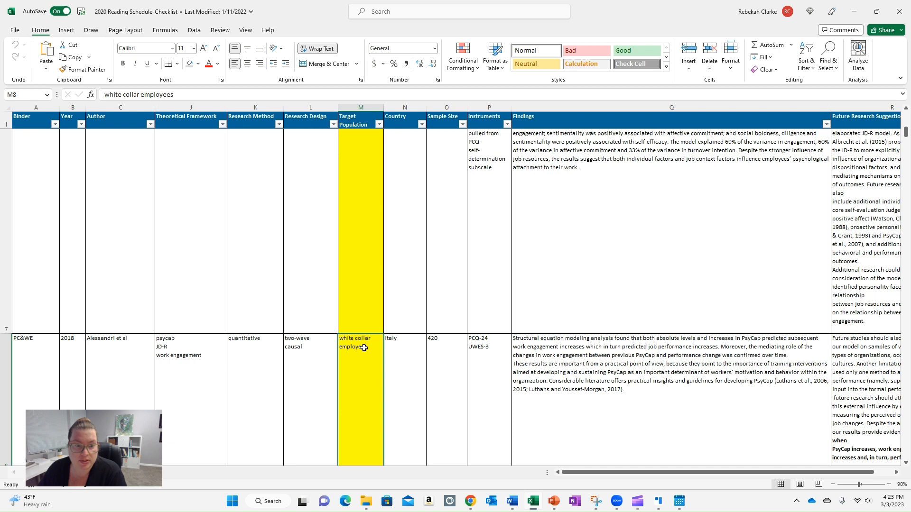
pyautogui.scroll(-3)
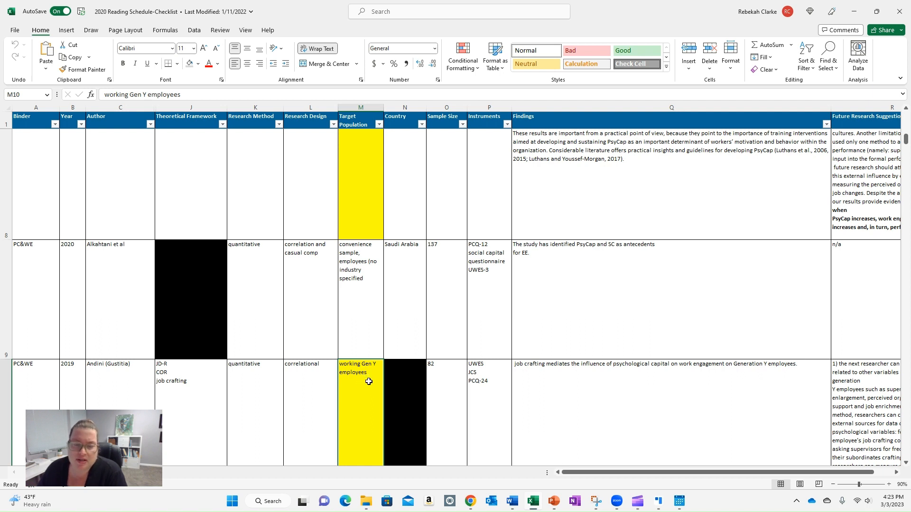
pyautogui.moveTo(371, 360)
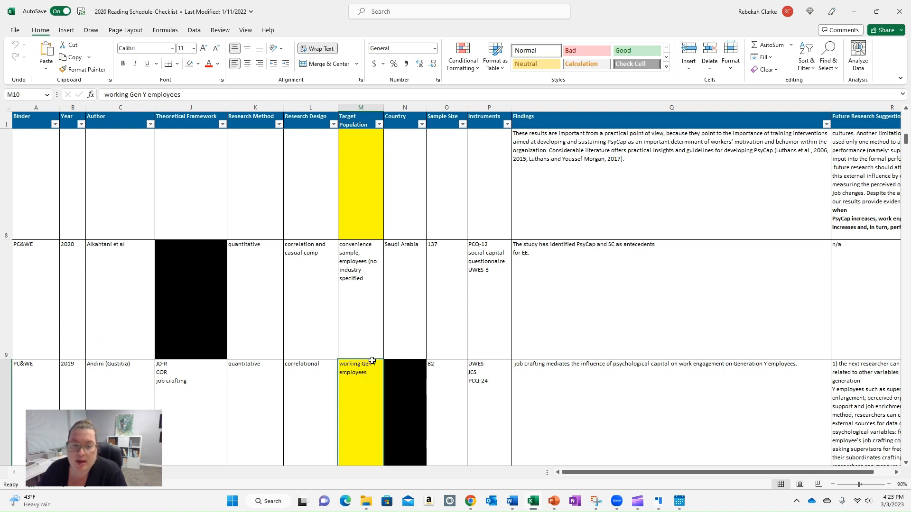
pyautogui.moveTo(362, 374)
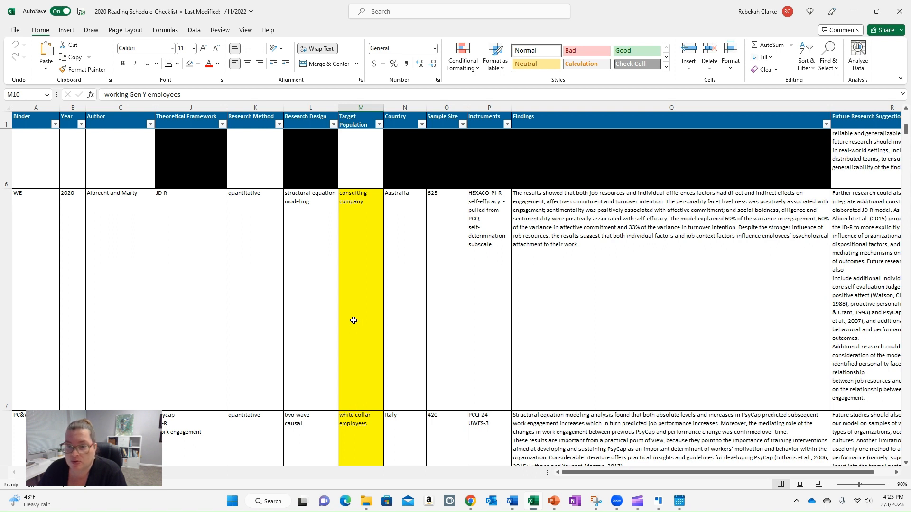
pyautogui.moveTo(360, 332)
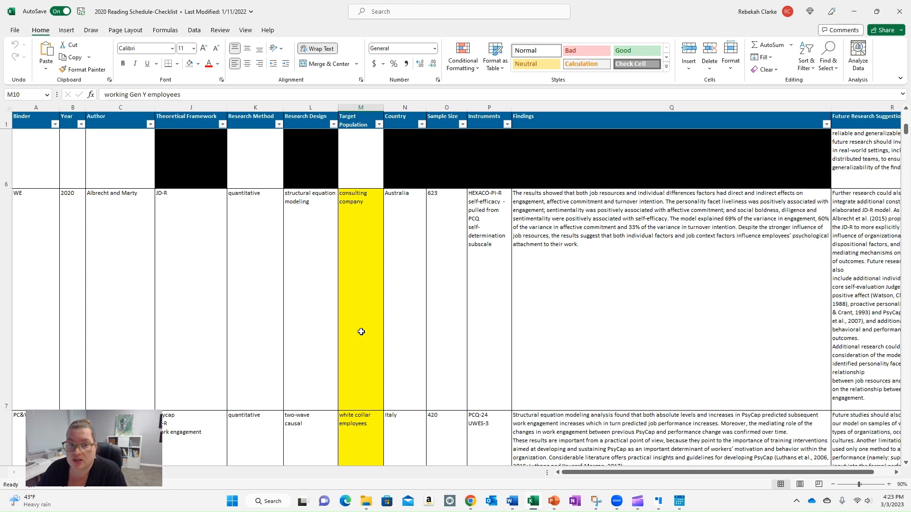
pyautogui.scroll(-3)
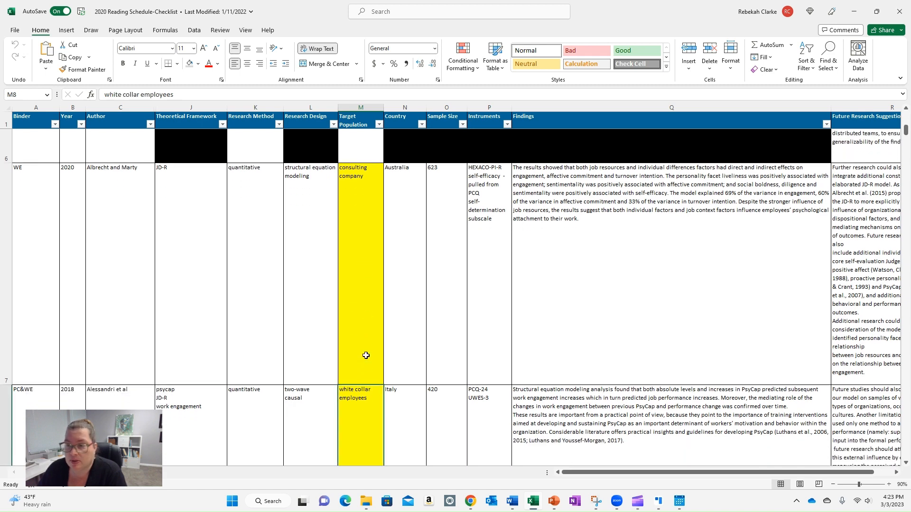
pyautogui.moveTo(362, 353)
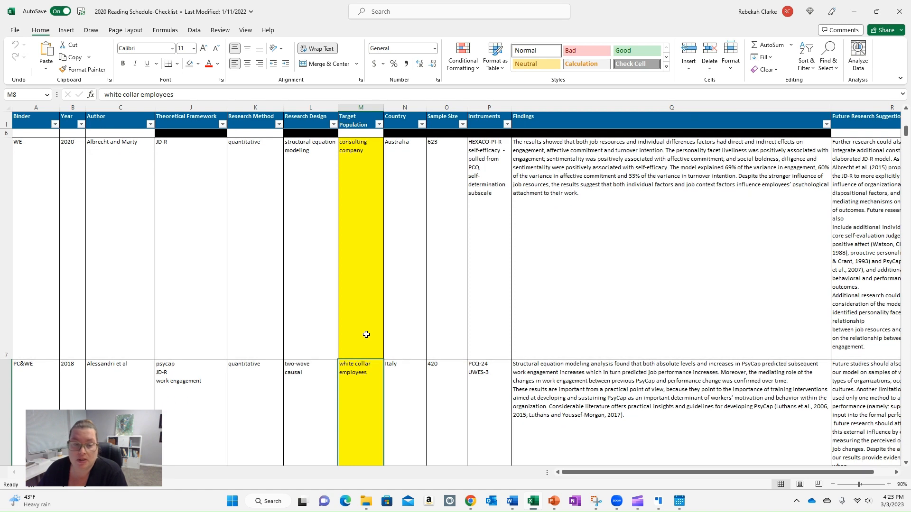
pyautogui.scroll(-3)
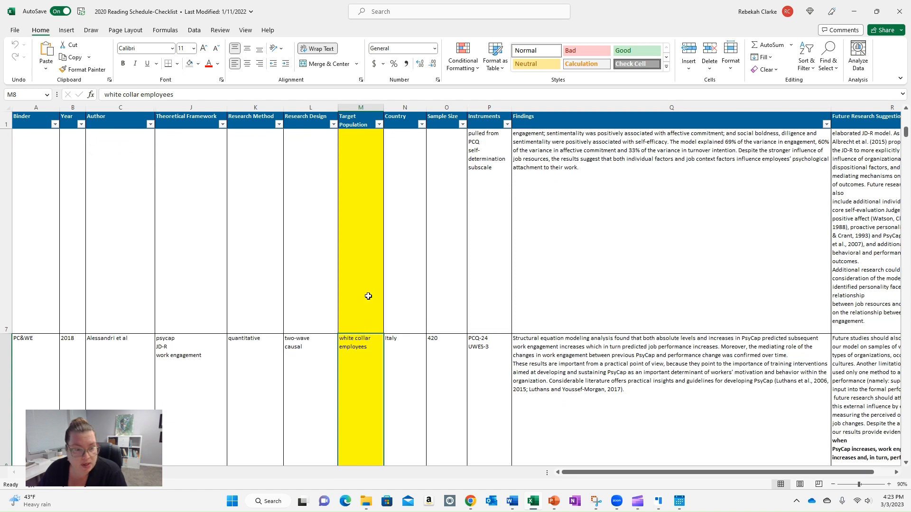
pyautogui.scroll(-3)
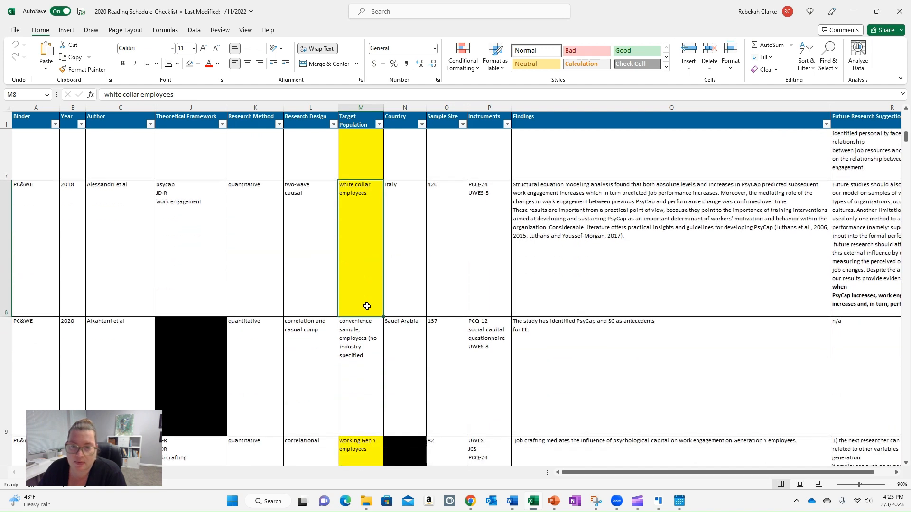
pyautogui.scroll(-3)
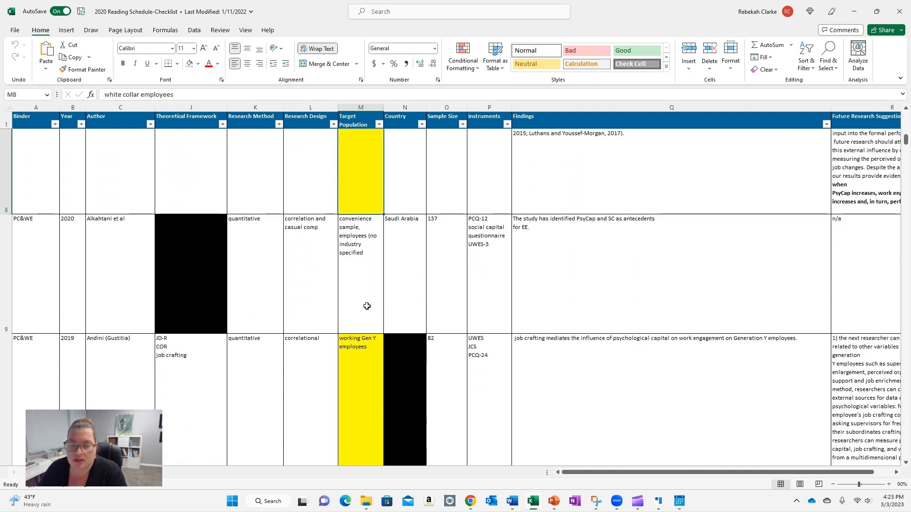
pyautogui.scroll(-3)
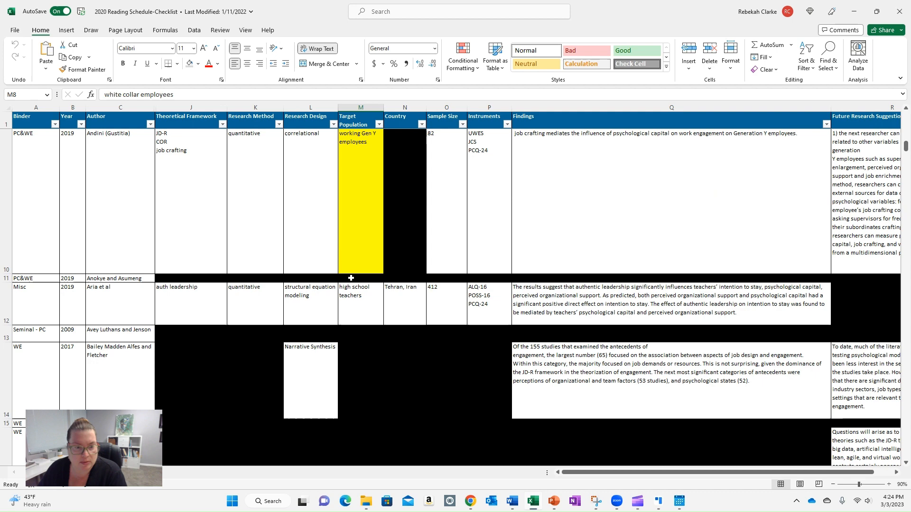
pyautogui.scroll(-3)
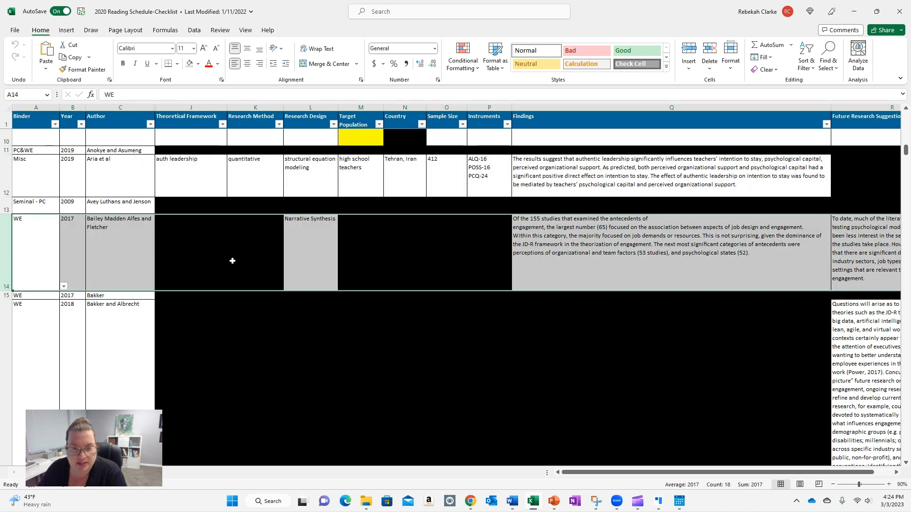
pyautogui.scroll(-3)
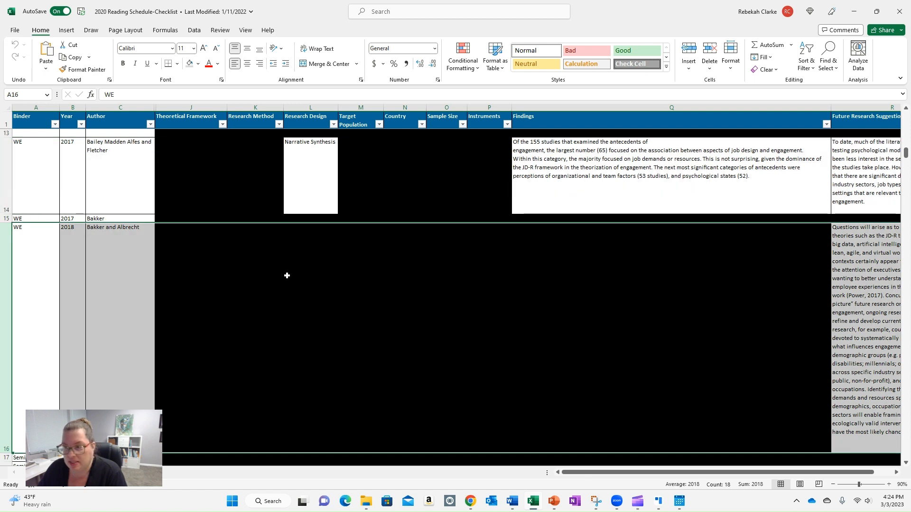
pyautogui.scroll(-3)
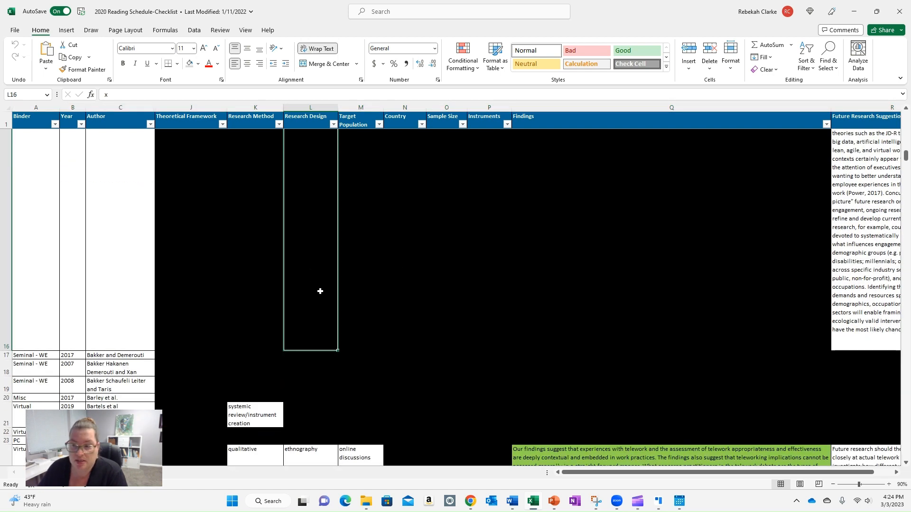
pyautogui.scroll(-3)
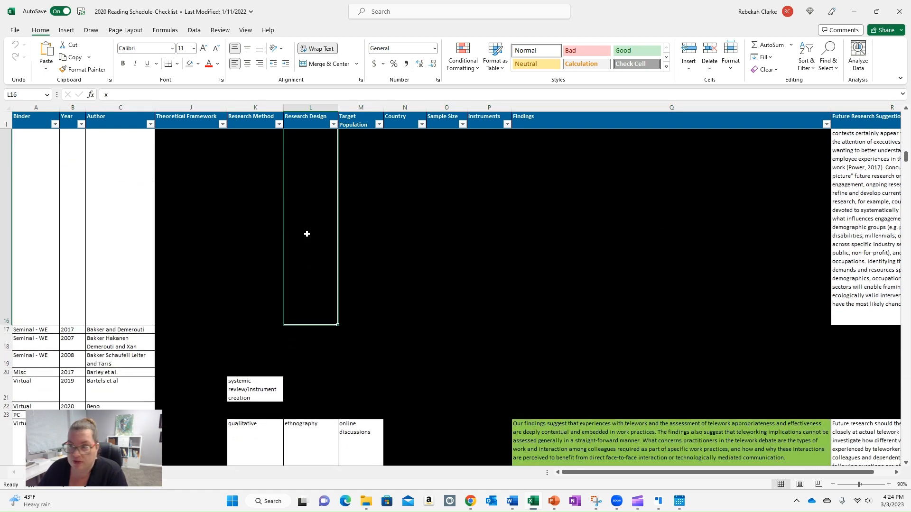
pyautogui.scroll(-3)
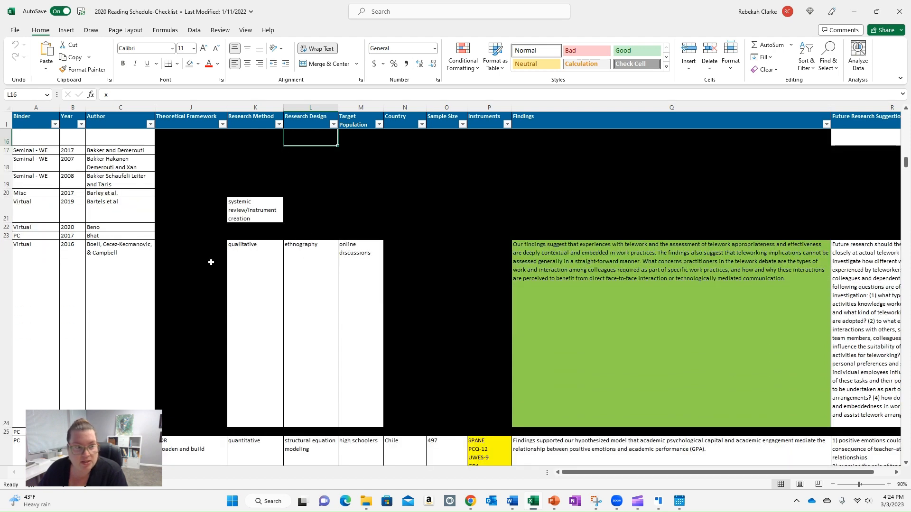
pyautogui.moveTo(628, 290)
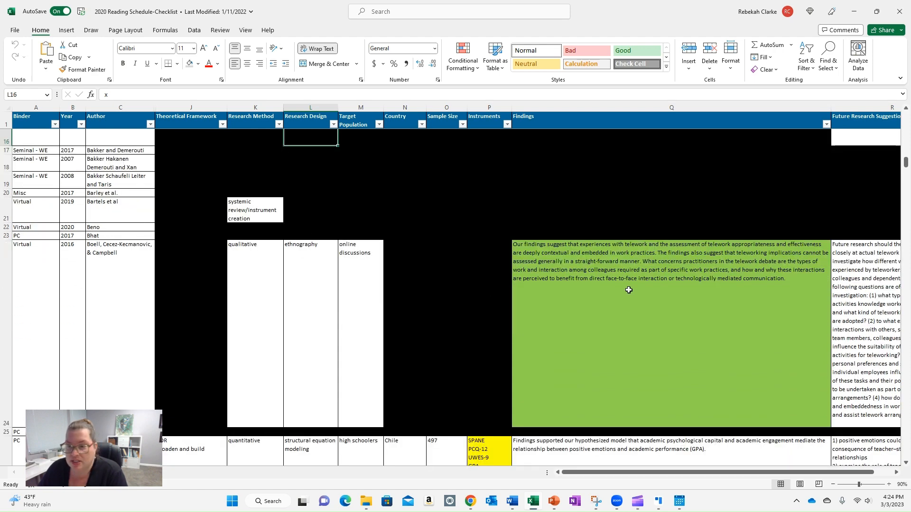
pyautogui.click(628, 291)
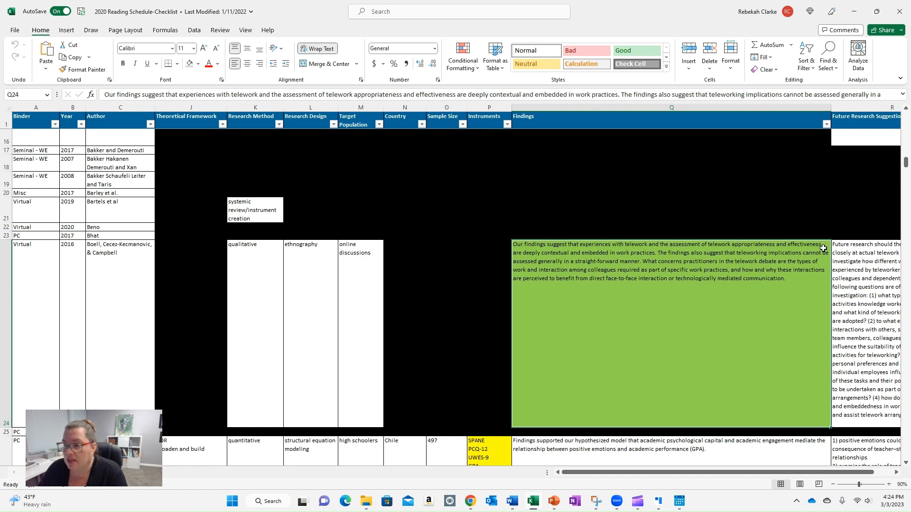
pyautogui.moveTo(582, 264)
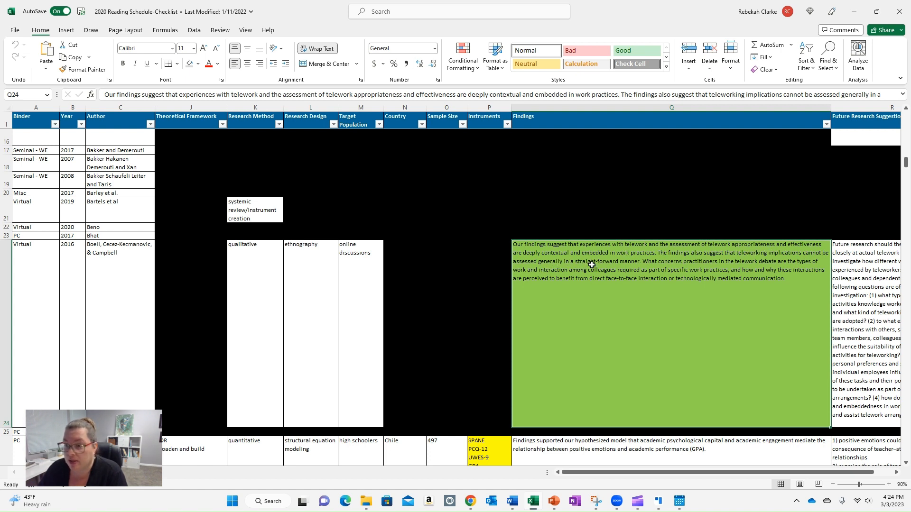
pyautogui.moveTo(568, 272)
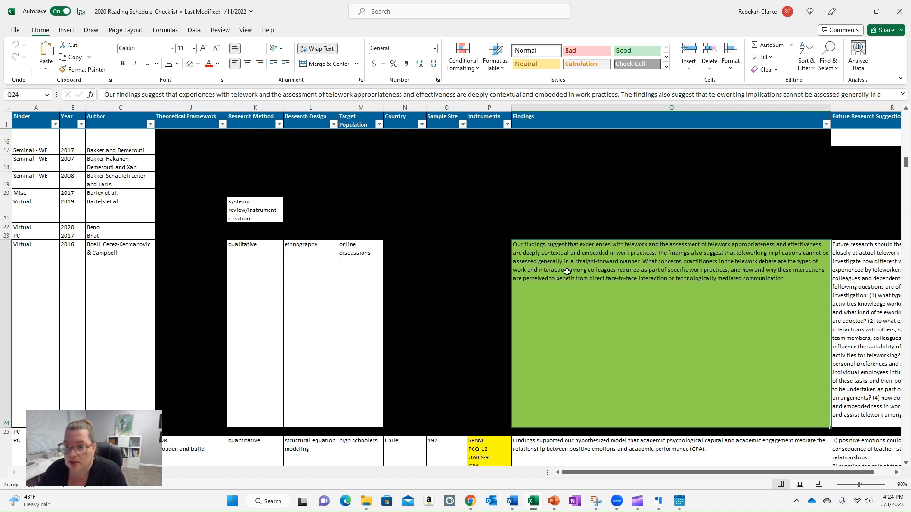
pyautogui.moveTo(613, 275)
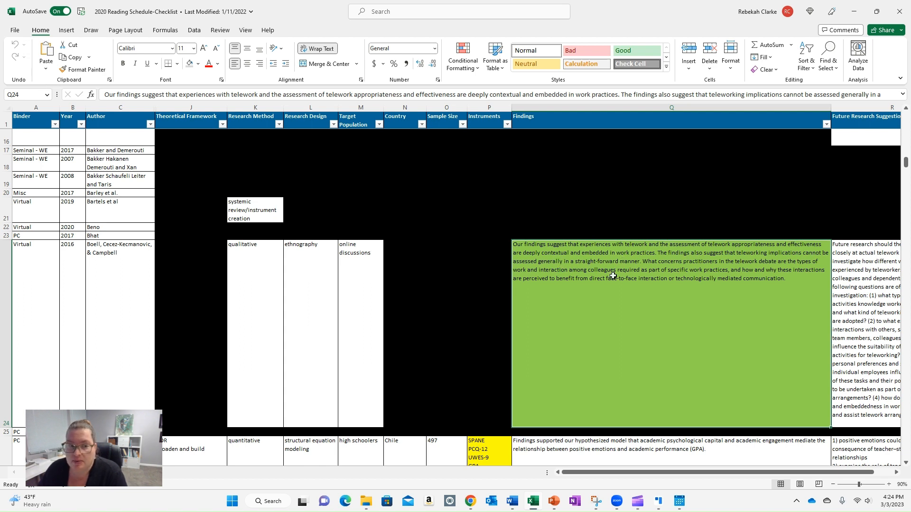
pyautogui.moveTo(623, 285)
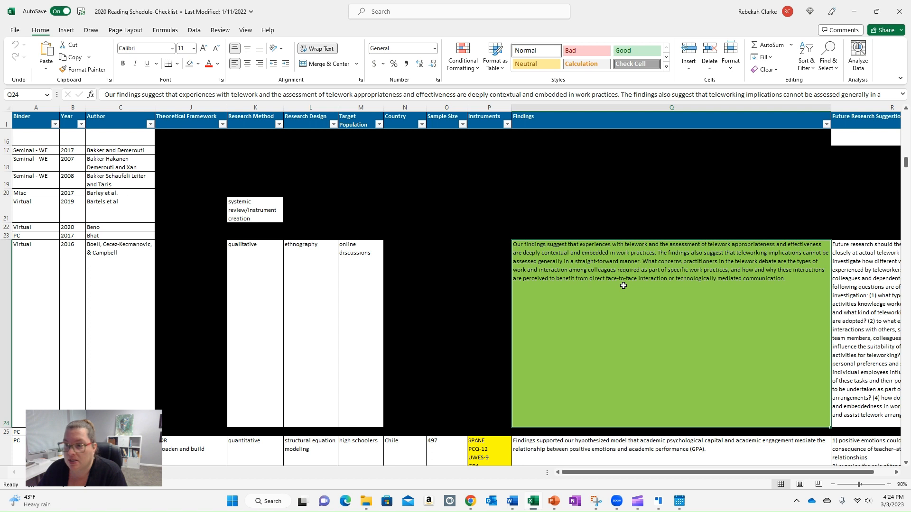
pyautogui.moveTo(613, 291)
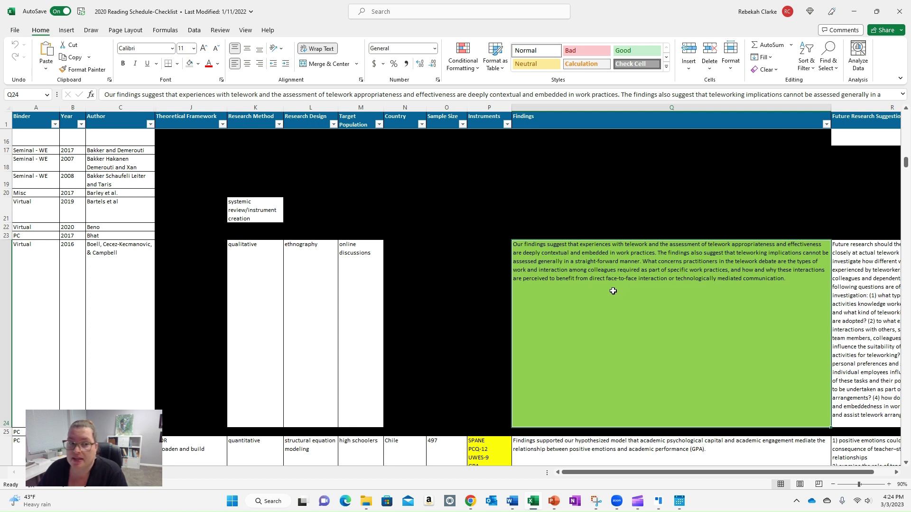
pyautogui.moveTo(218, 334)
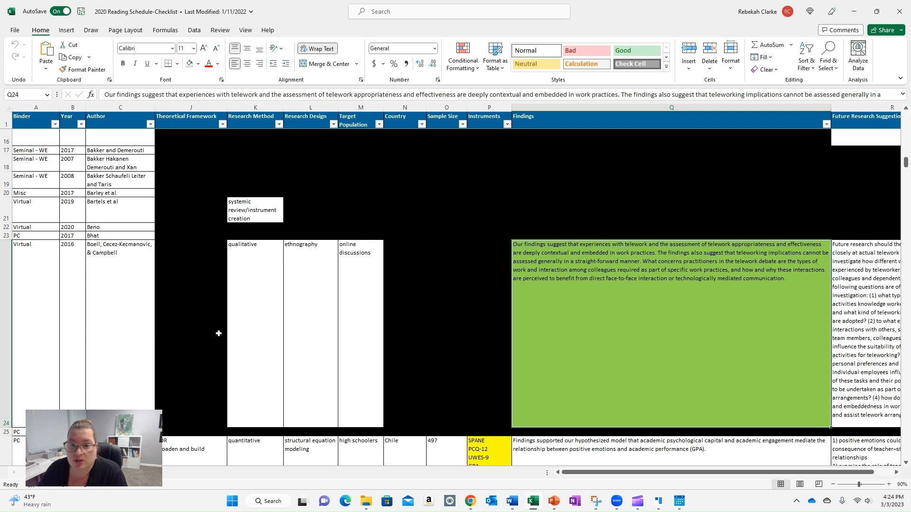
pyautogui.scroll(-3)
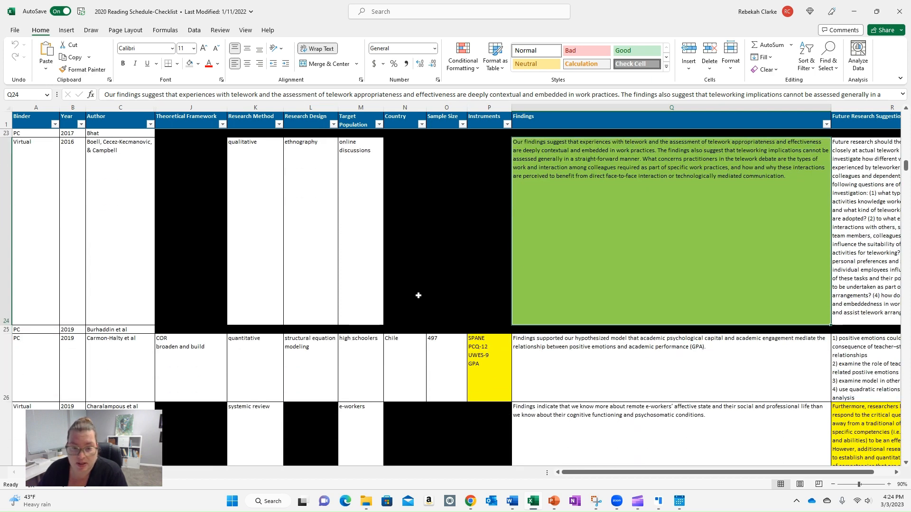
pyautogui.scroll(-3)
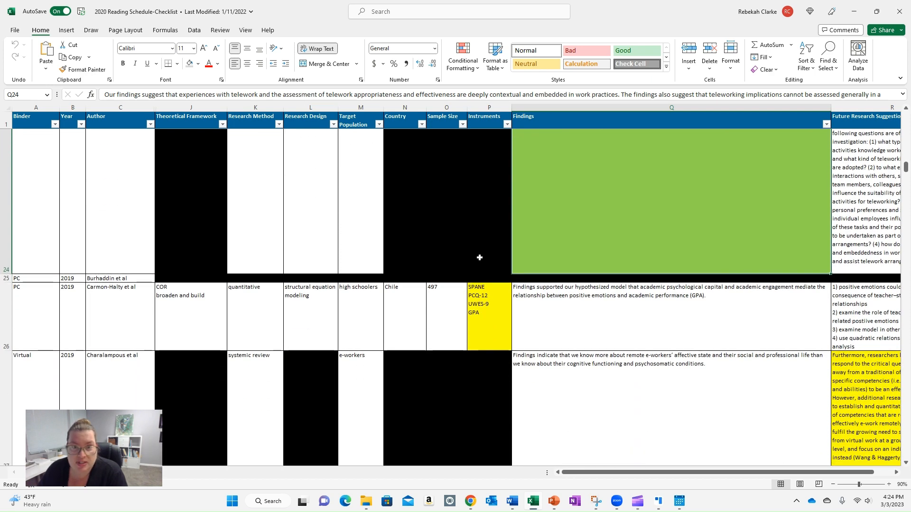
pyautogui.click(480, 299)
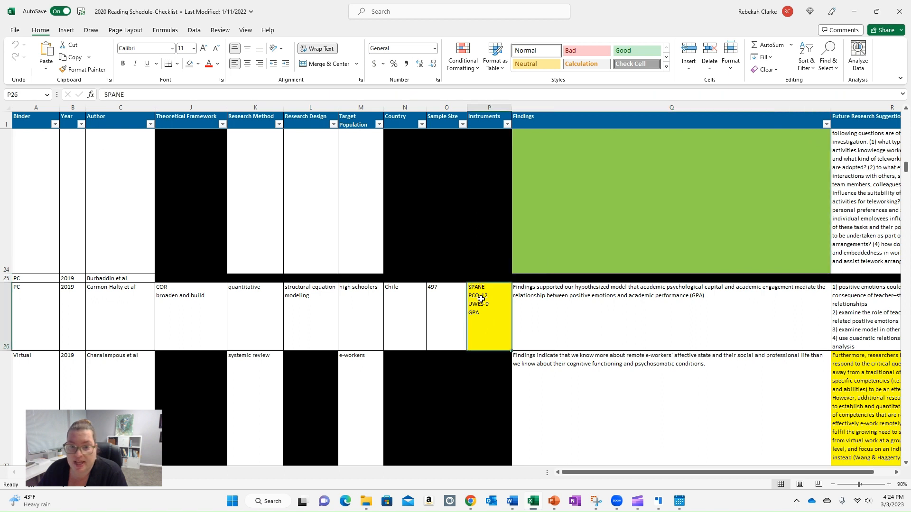
pyautogui.doubleClick(478, 296)
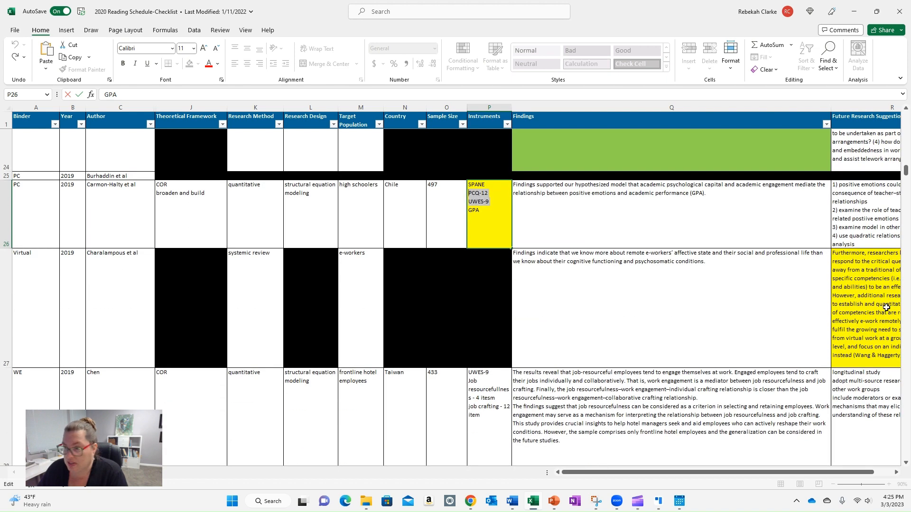
pyautogui.click(885, 308)
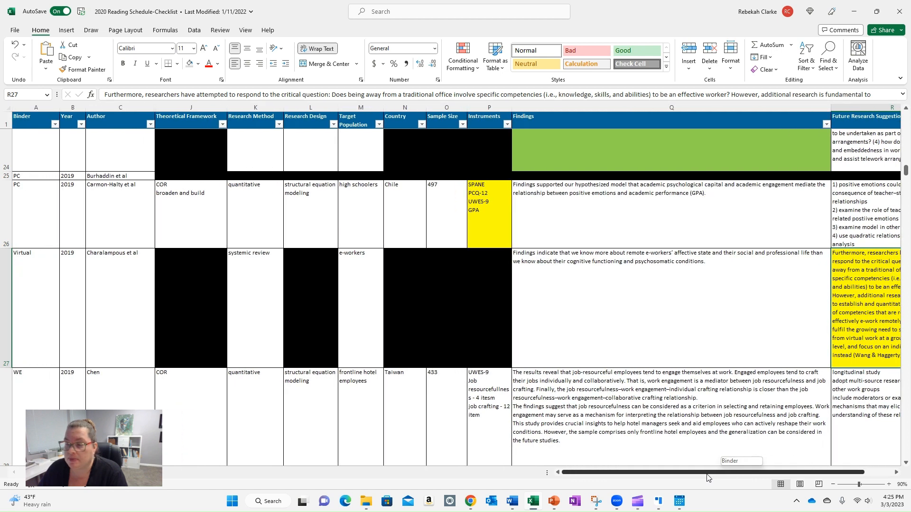
pyautogui.scroll(-3)
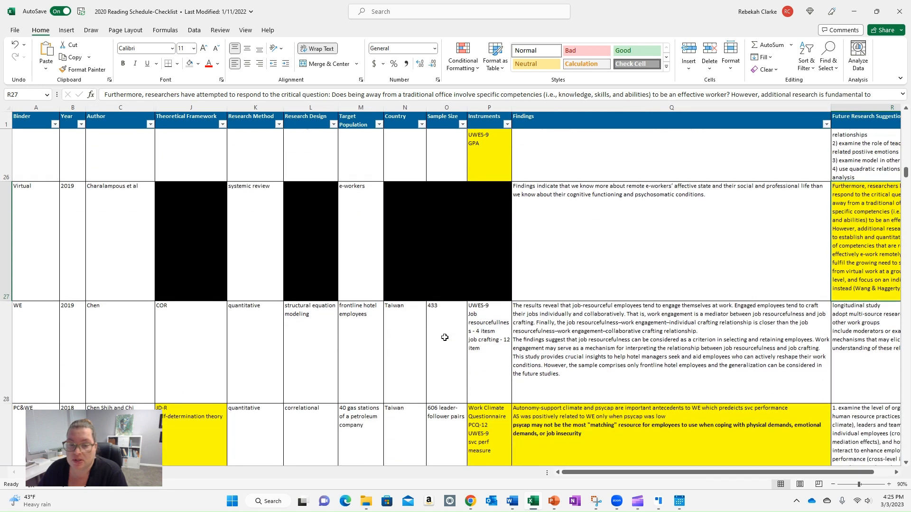
pyautogui.scroll(-3)
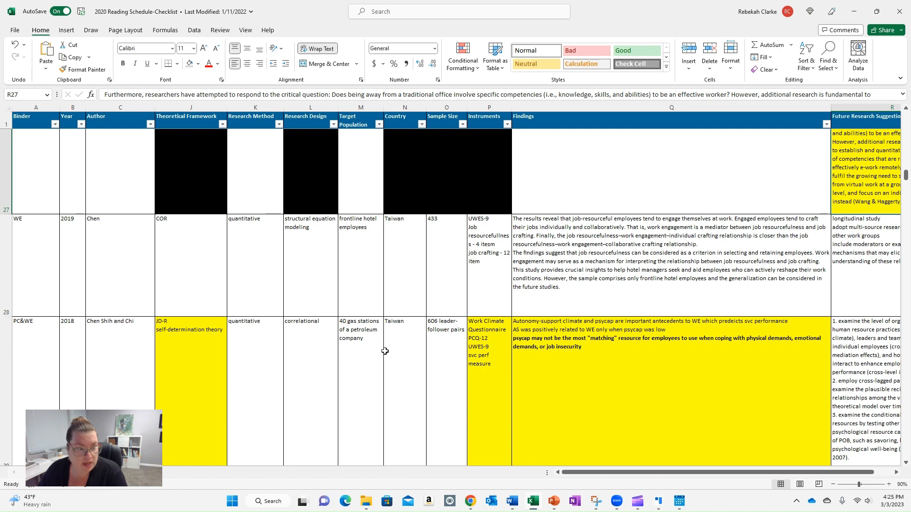
pyautogui.scroll(-3)
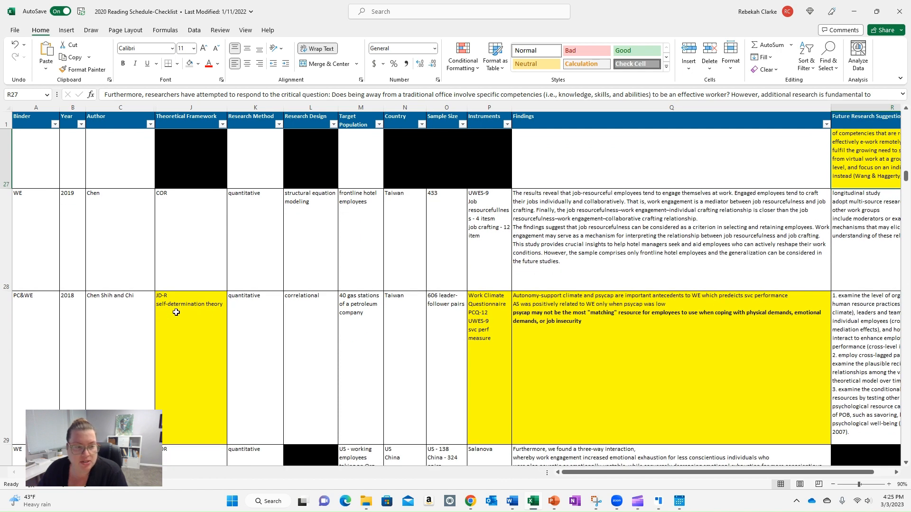
pyautogui.moveTo(198, 315)
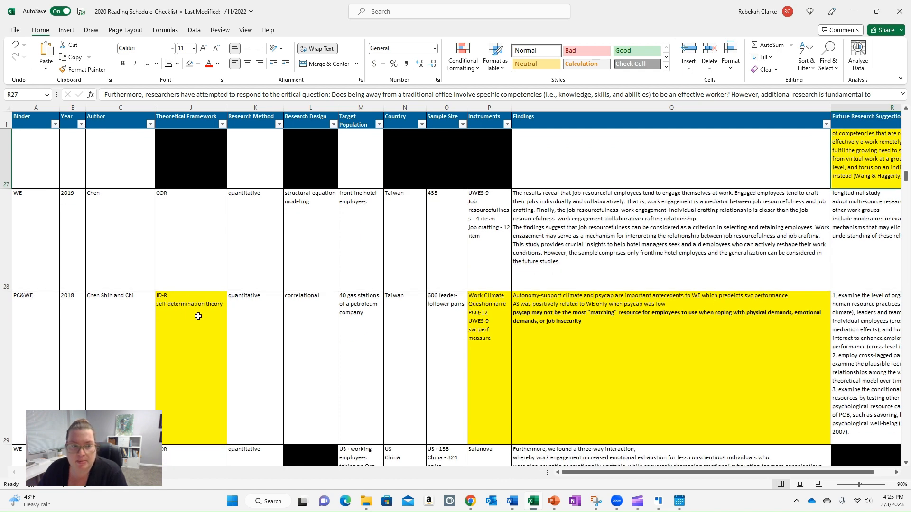
pyautogui.moveTo(233, 332)
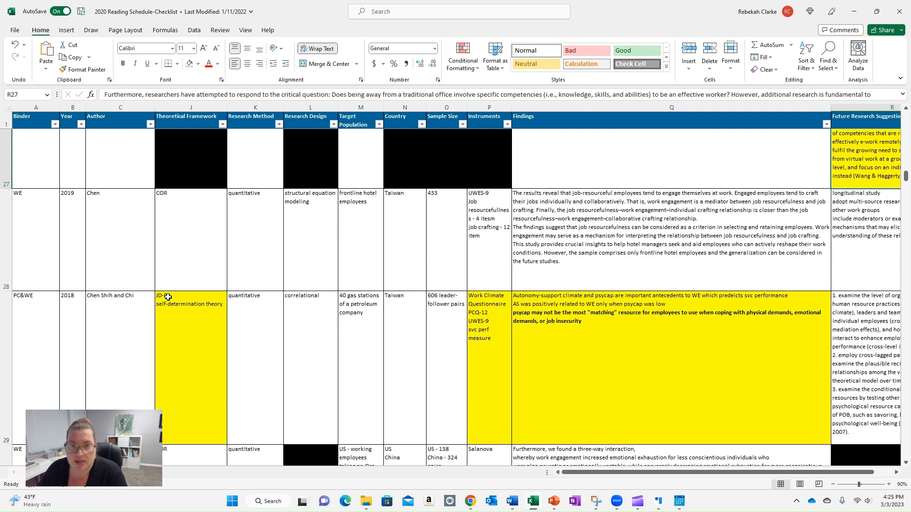
pyautogui.moveTo(178, 302)
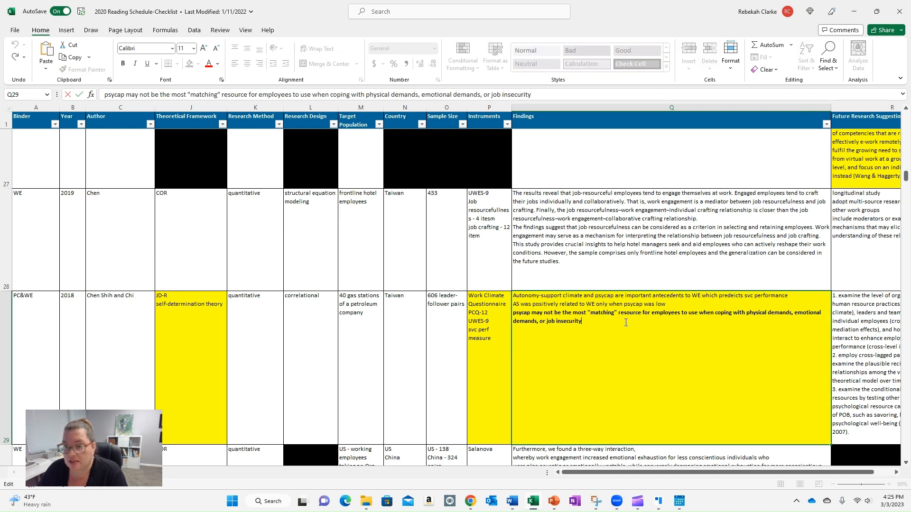
pyautogui.moveTo(352, 364)
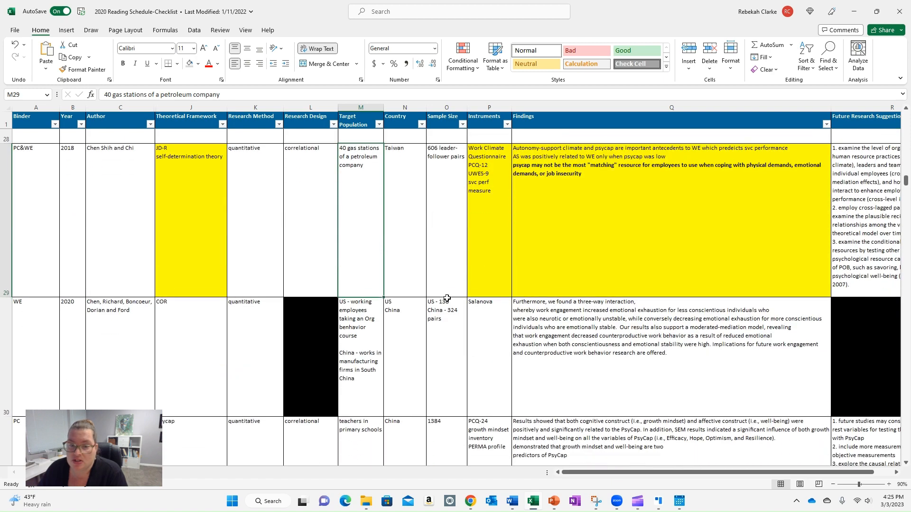
pyautogui.scroll(-3)
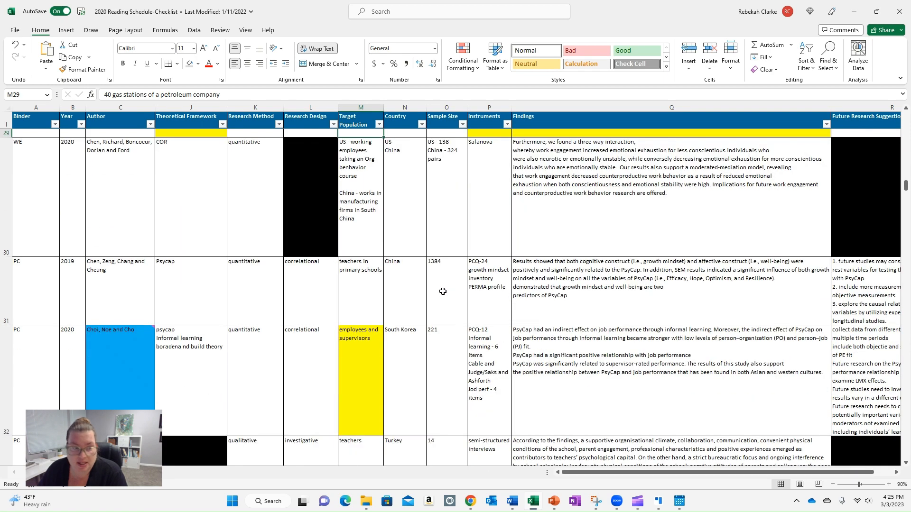
pyautogui.scroll(-3)
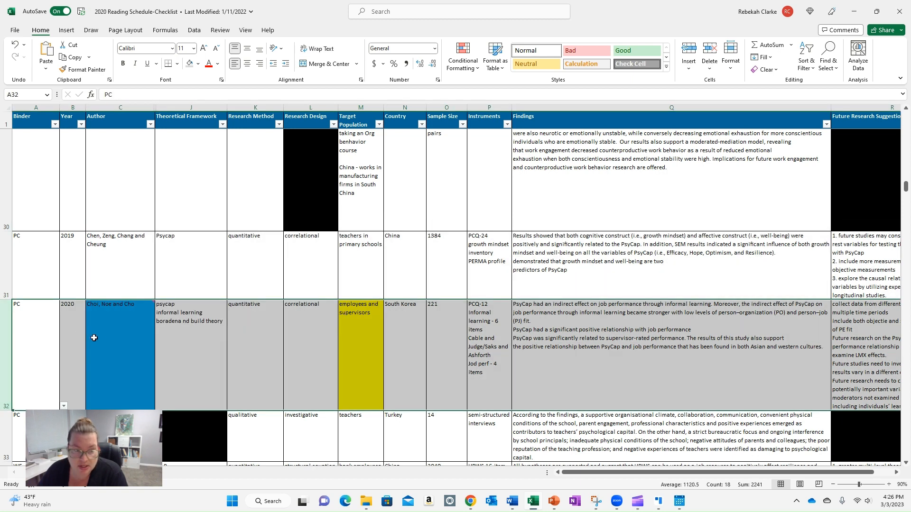
pyautogui.moveTo(260, 367)
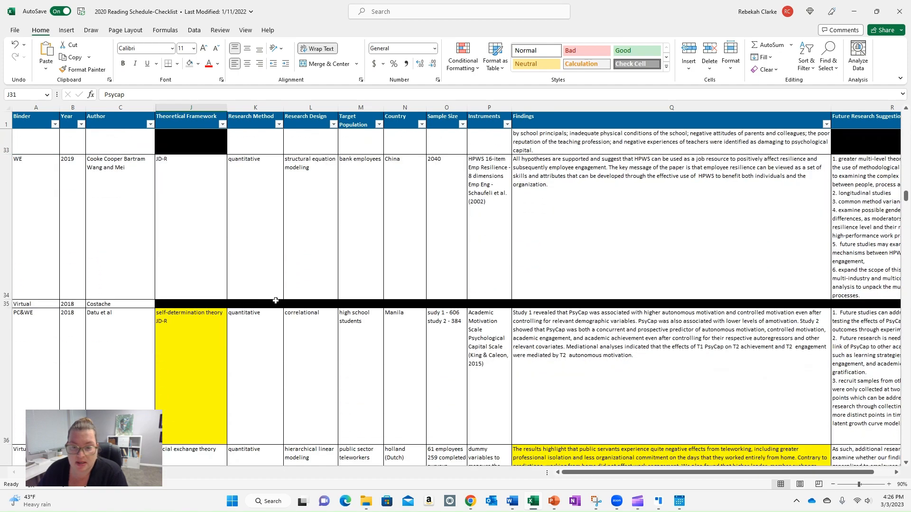
pyautogui.scroll(-3)
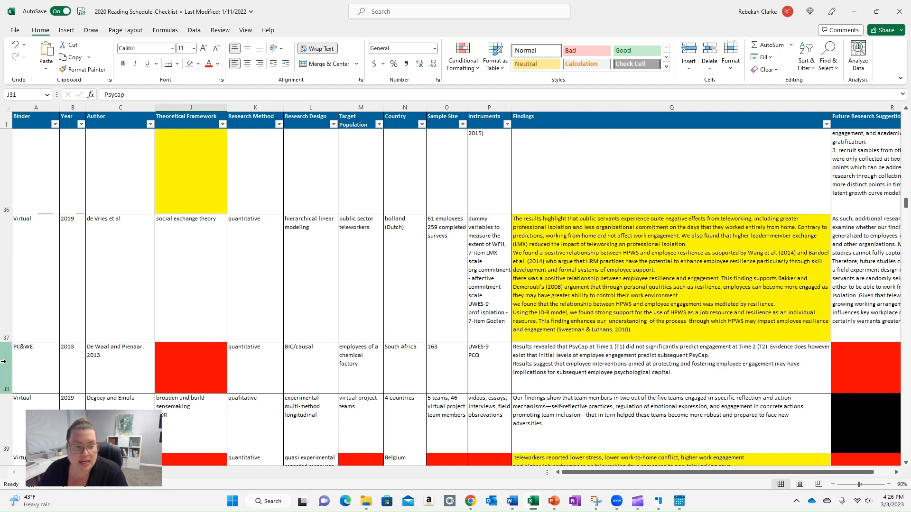
pyautogui.click(28, 366)
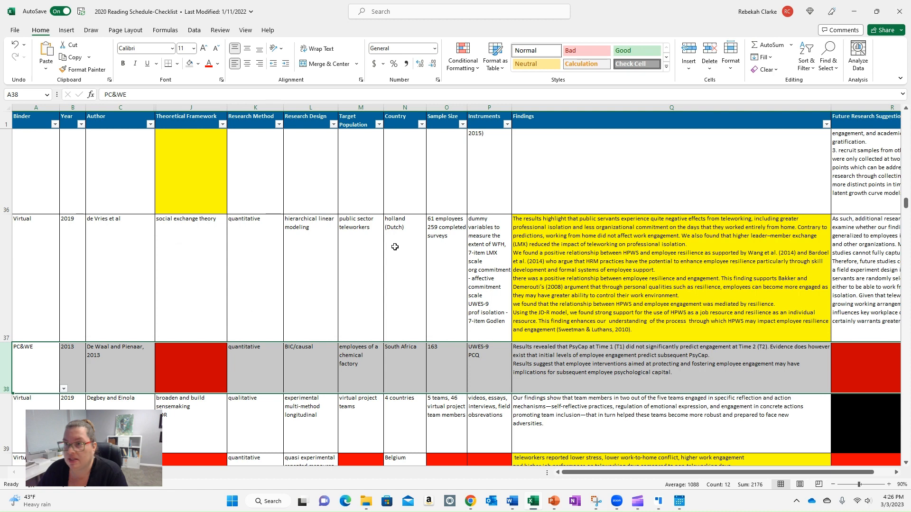
pyautogui.moveTo(309, 259)
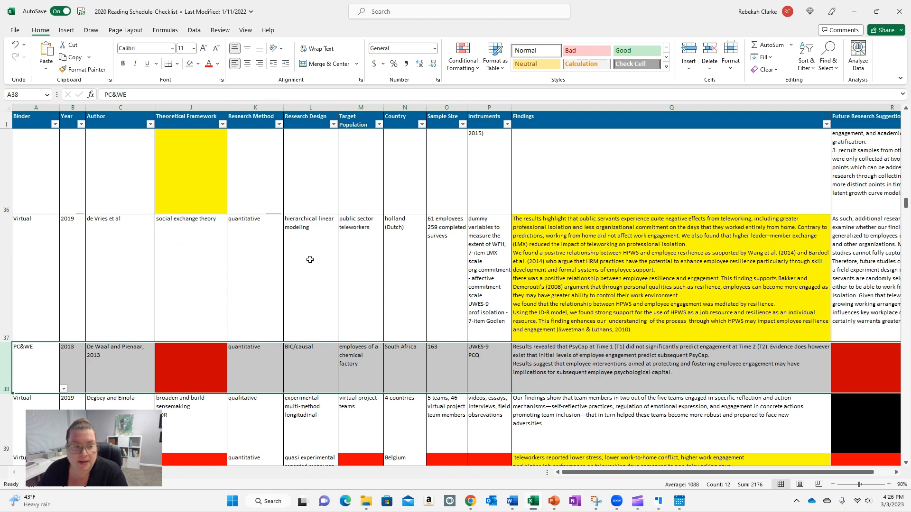
pyautogui.click(190, 369)
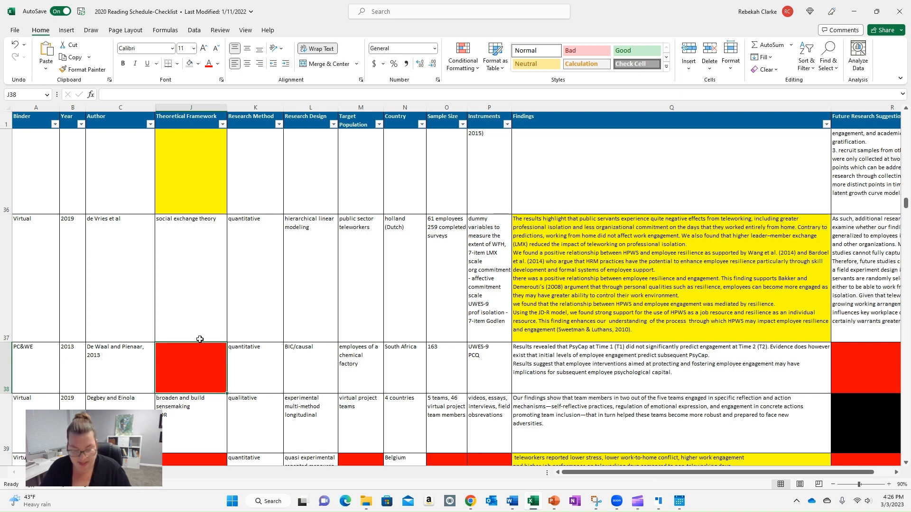
pyautogui.write('unknown')
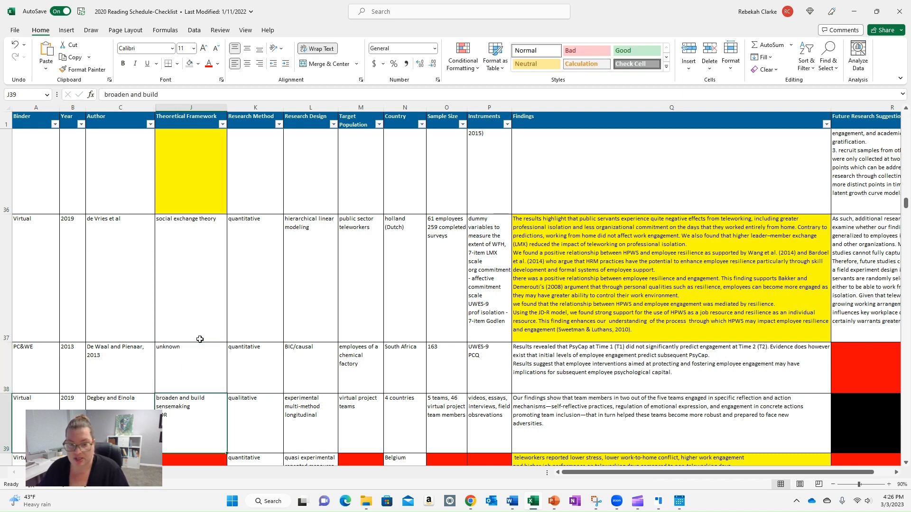
pyautogui.click(204, 352)
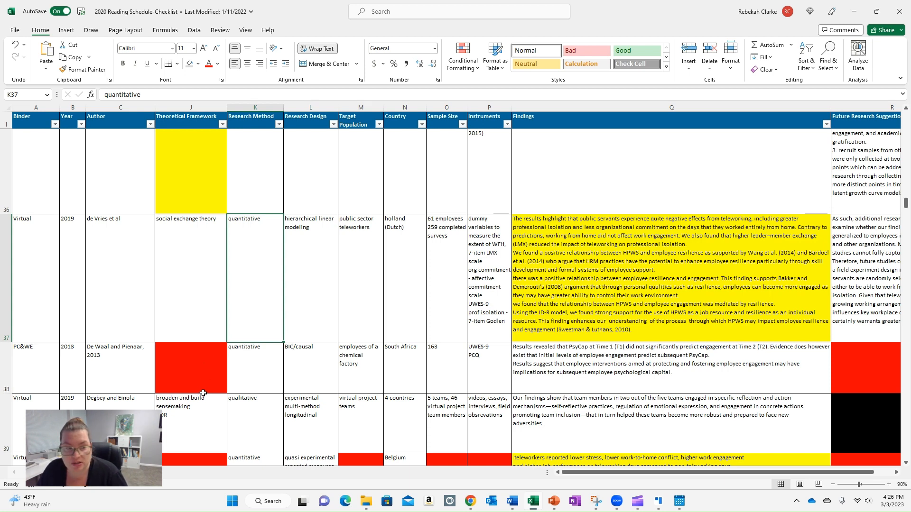
pyautogui.moveTo(340, 362)
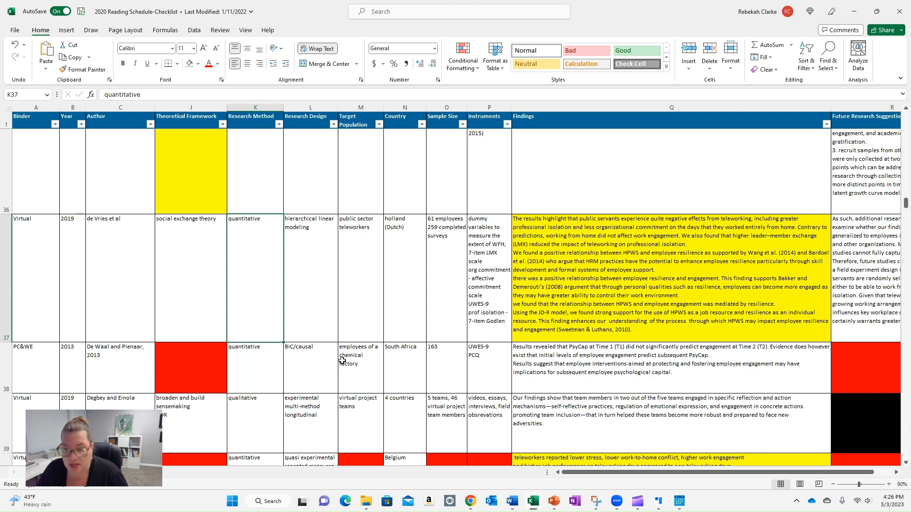
pyautogui.moveTo(362, 366)
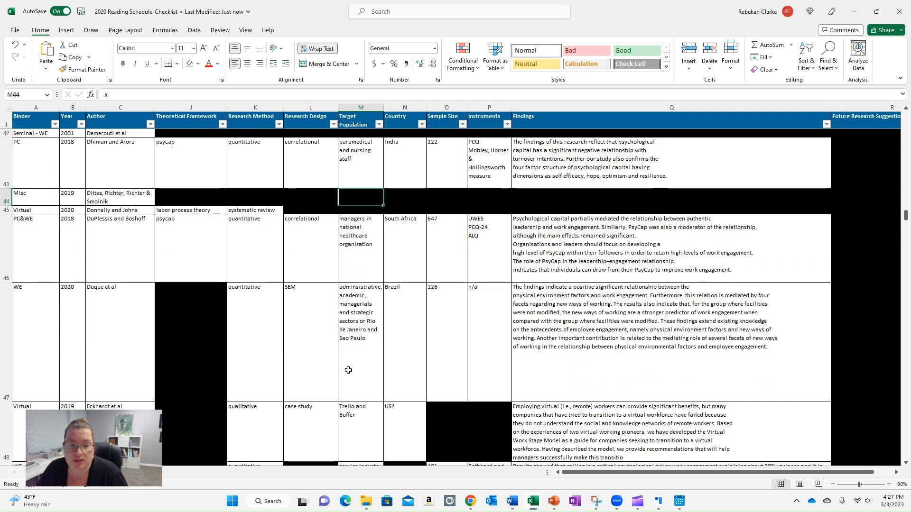
pyautogui.scroll(-3)
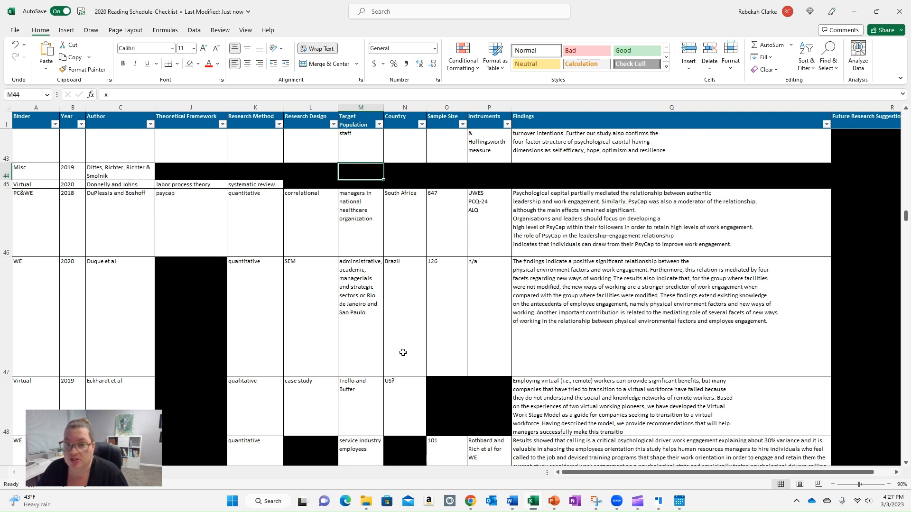
pyautogui.moveTo(337, 135)
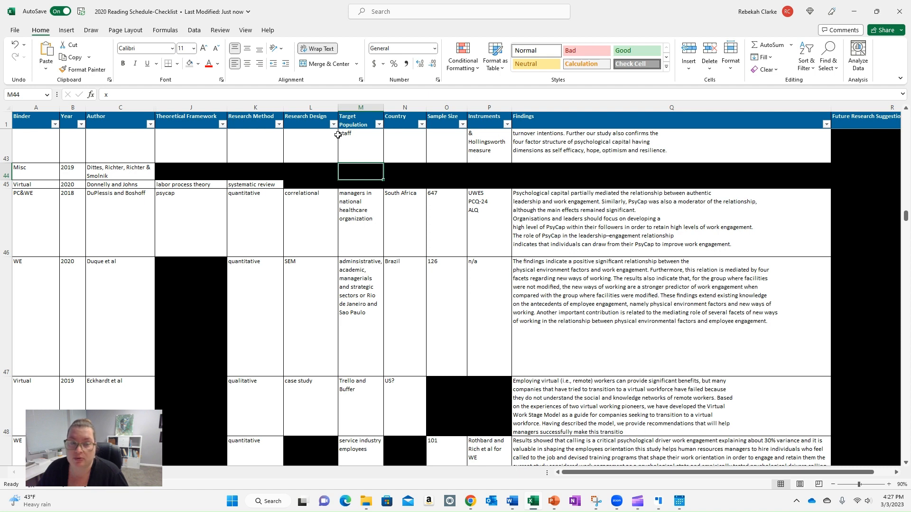
pyautogui.moveTo(414, 357)
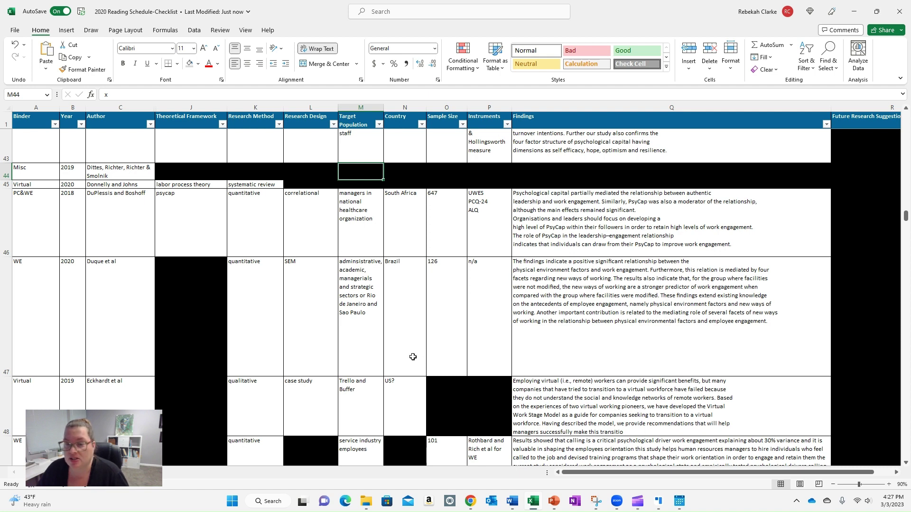
pyautogui.moveTo(419, 352)
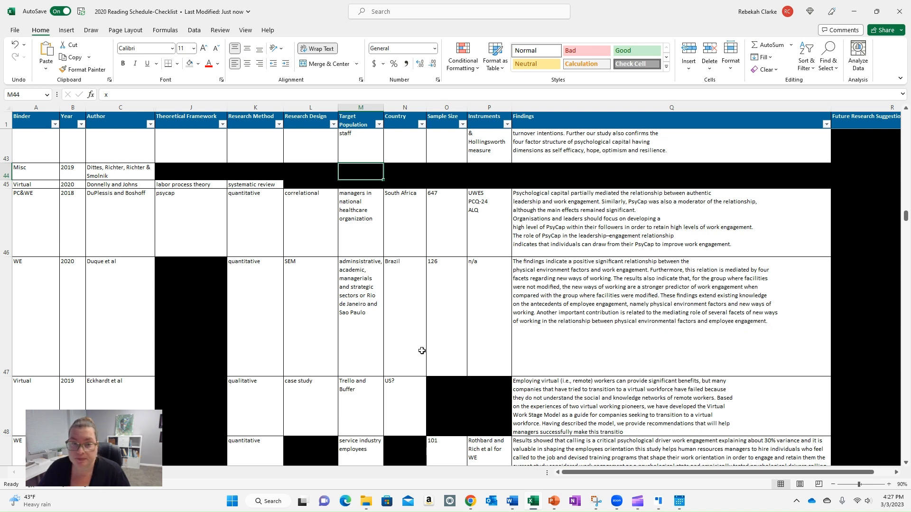
pyautogui.moveTo(440, 352)
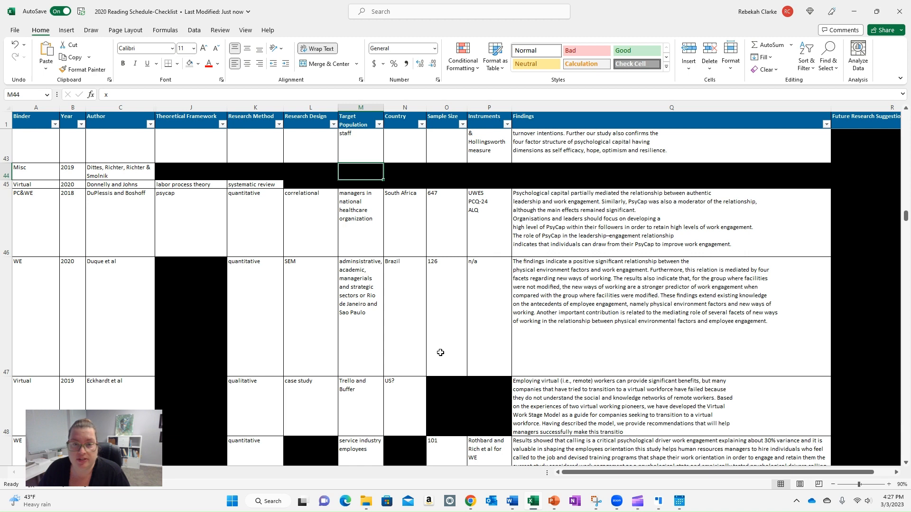